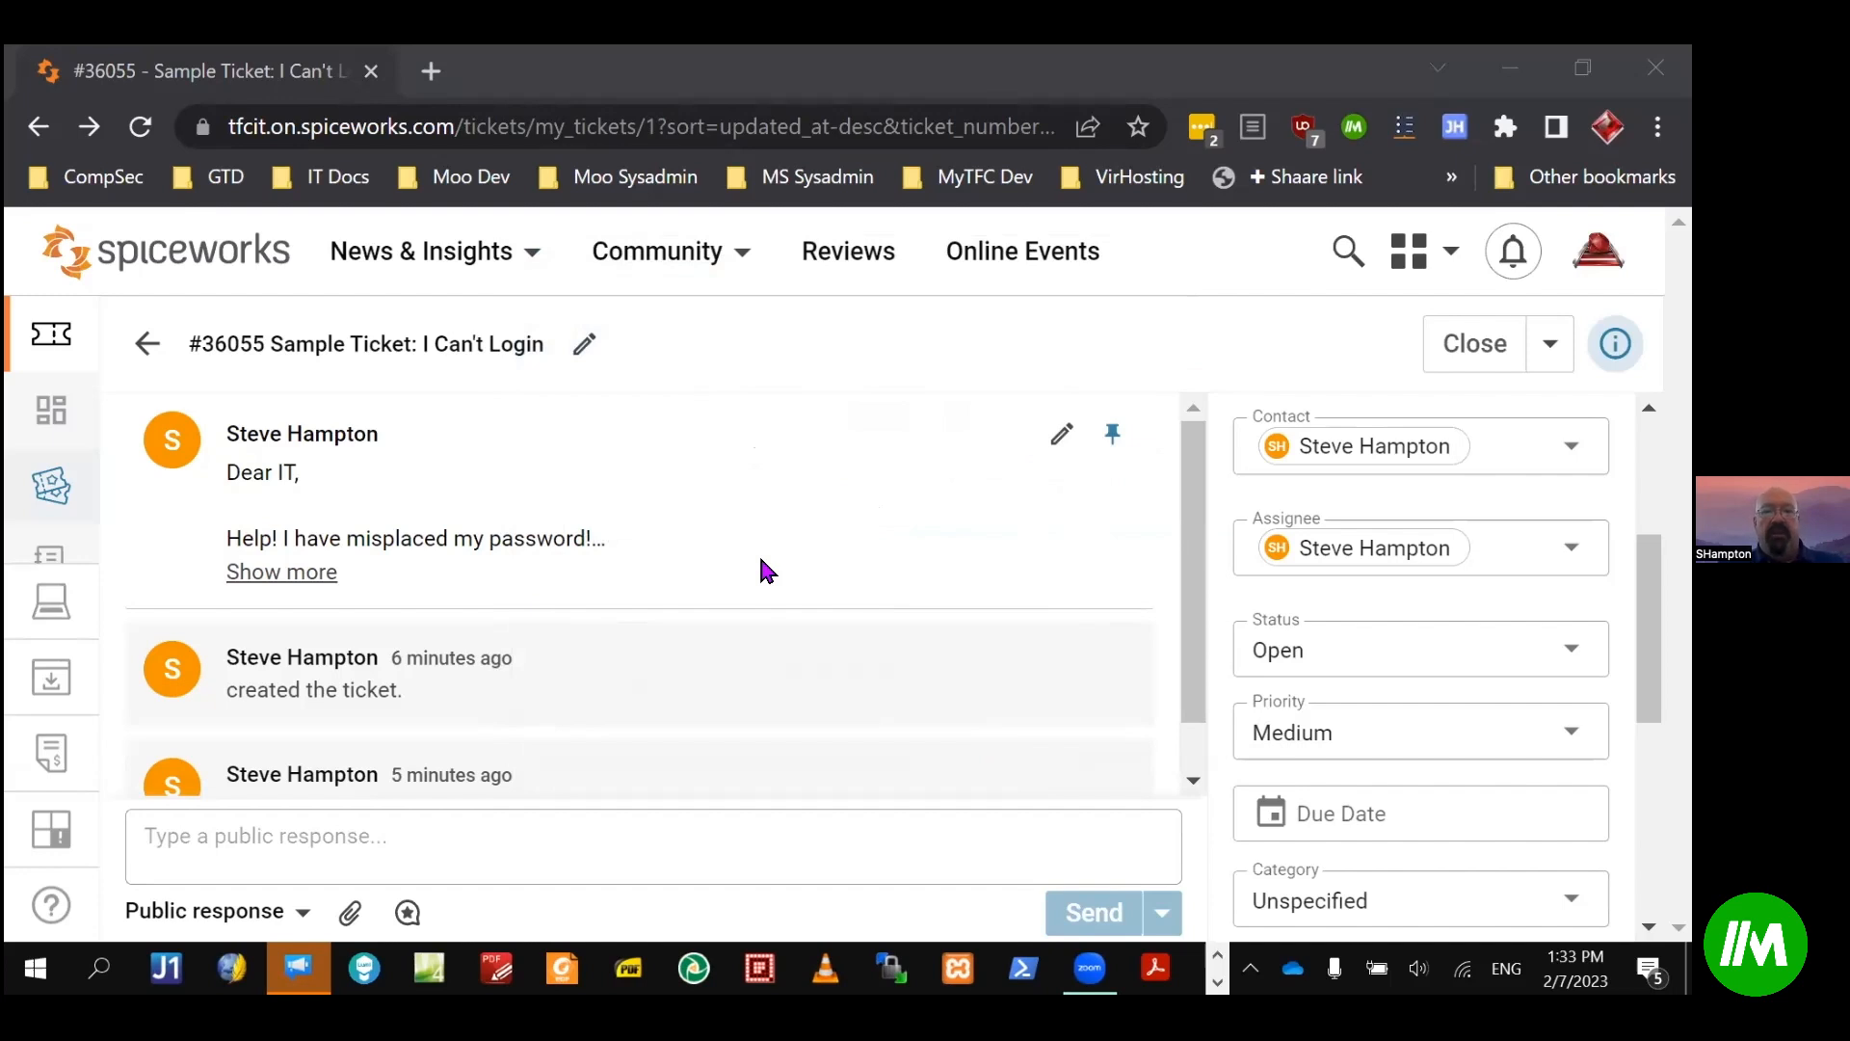
{"action": "mouse_move", "coordinate": [768, 484]}
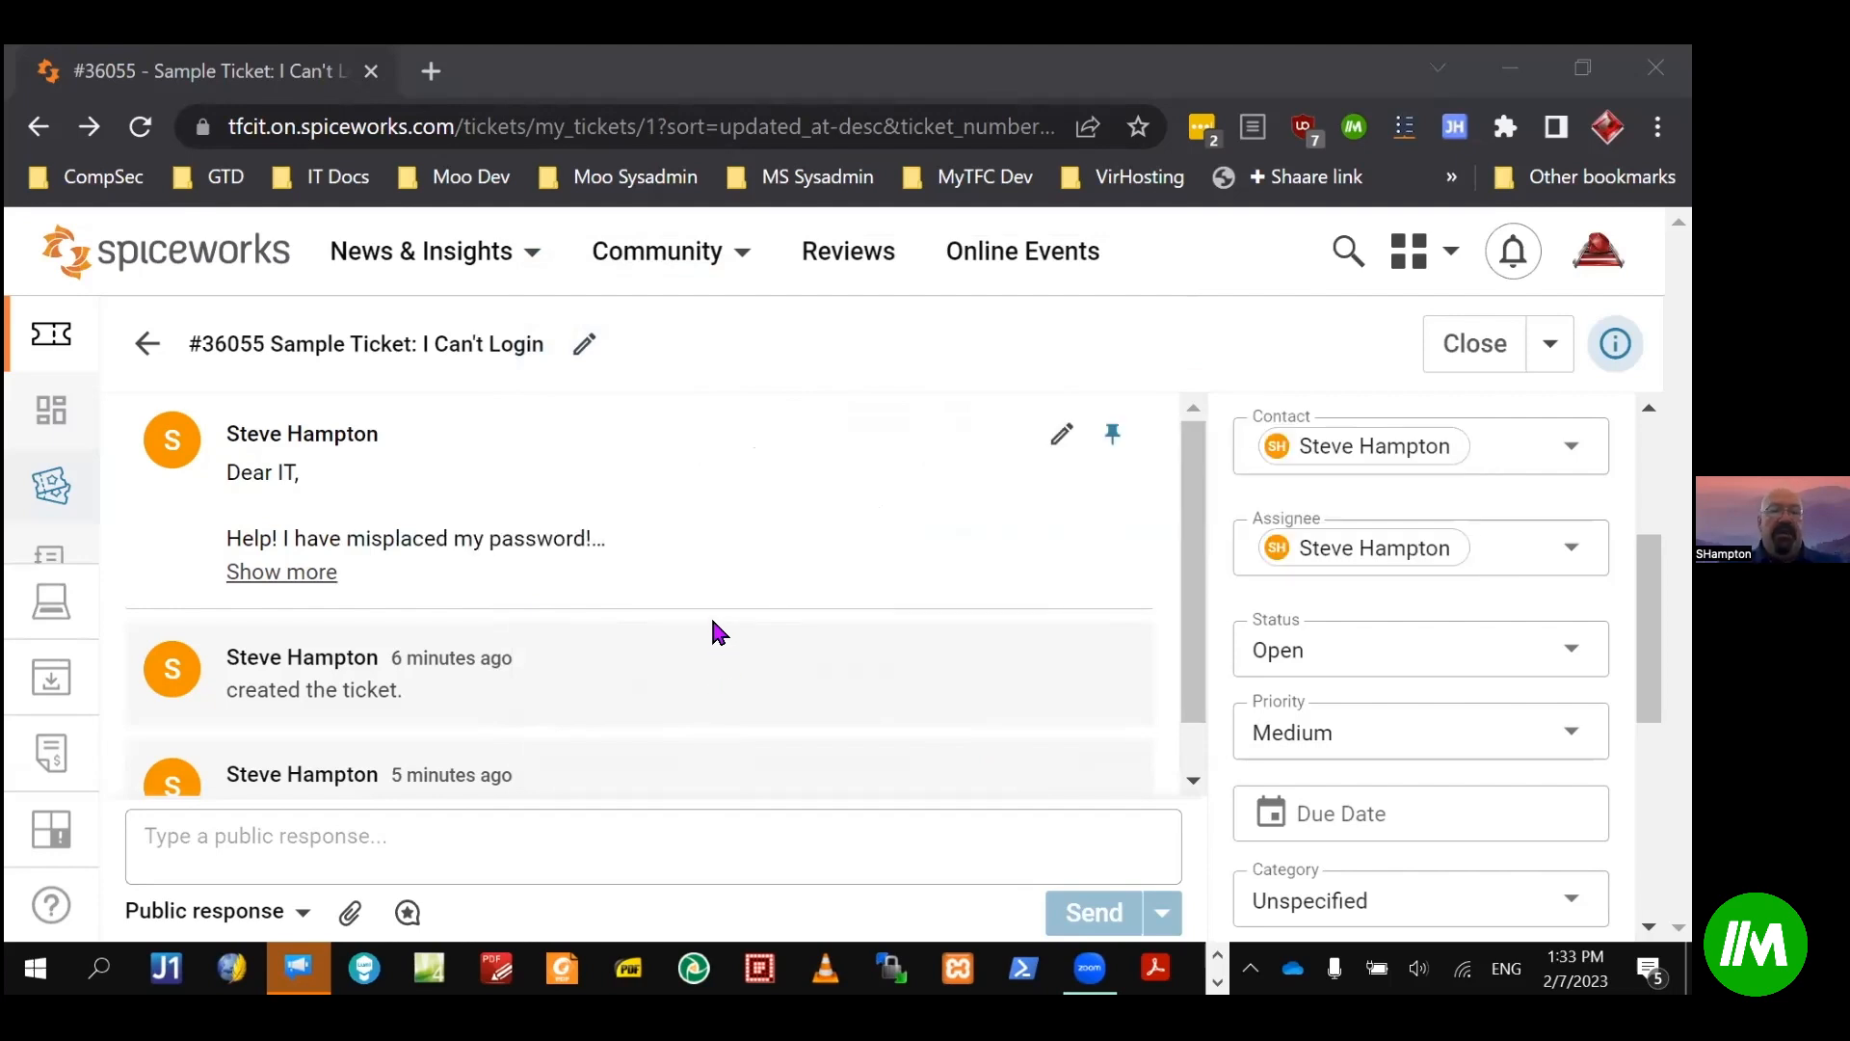
Step: Insert the ;init security-questions reply with First Name filled from saved data, then send it
{"action": "left_click", "coordinate": [653, 845]}
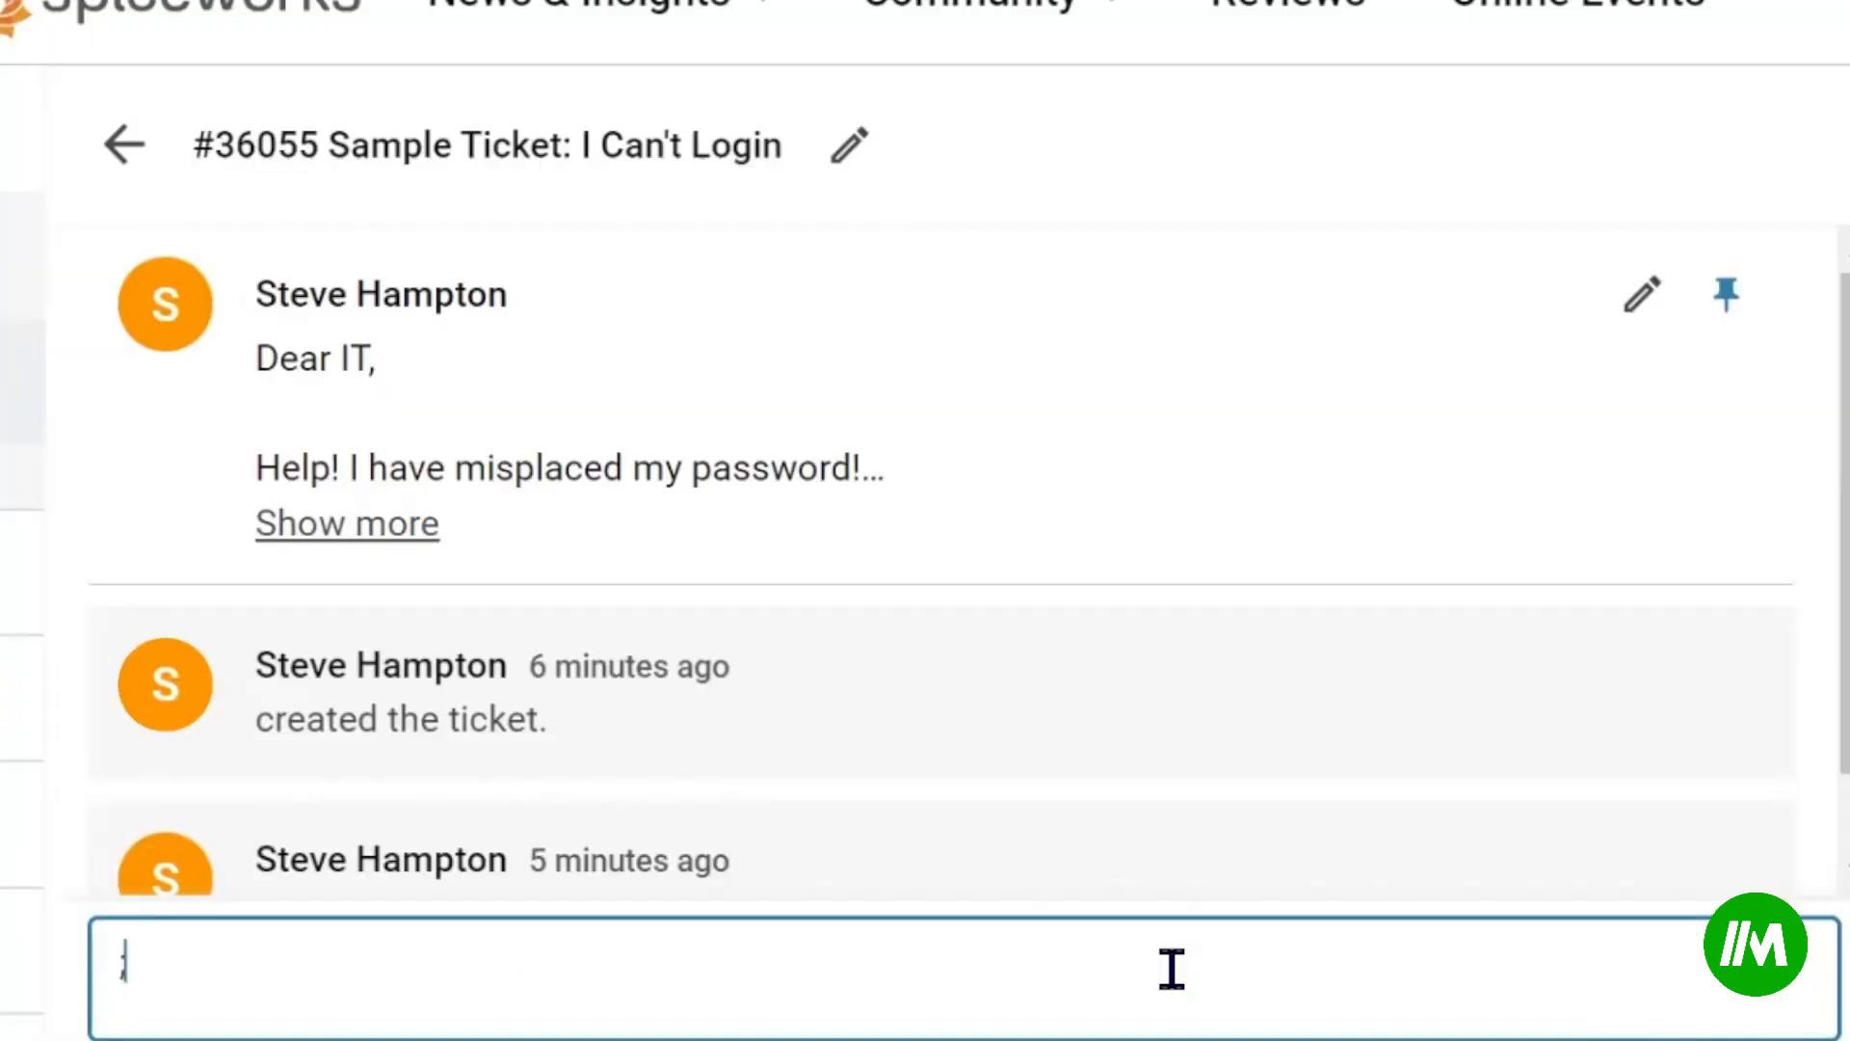
{"action": "type", "text": ";"}
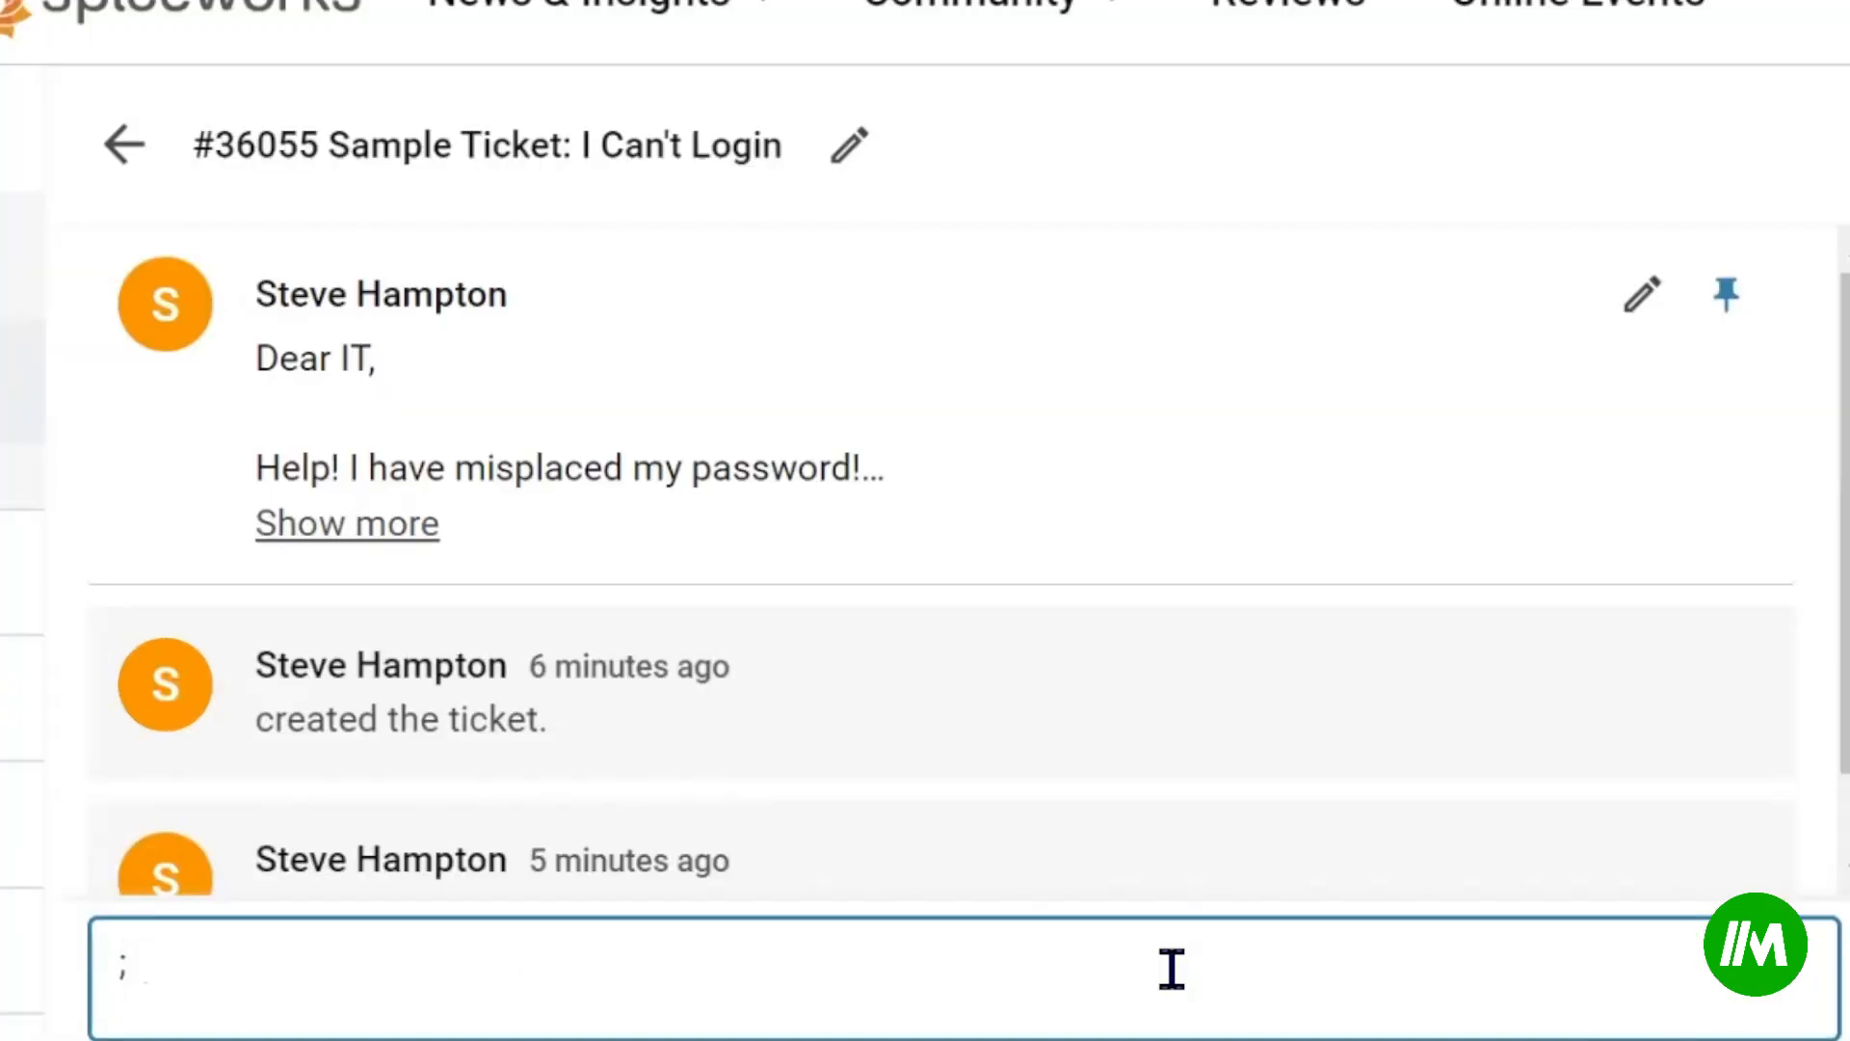
{"action": "type", "text": "init"}
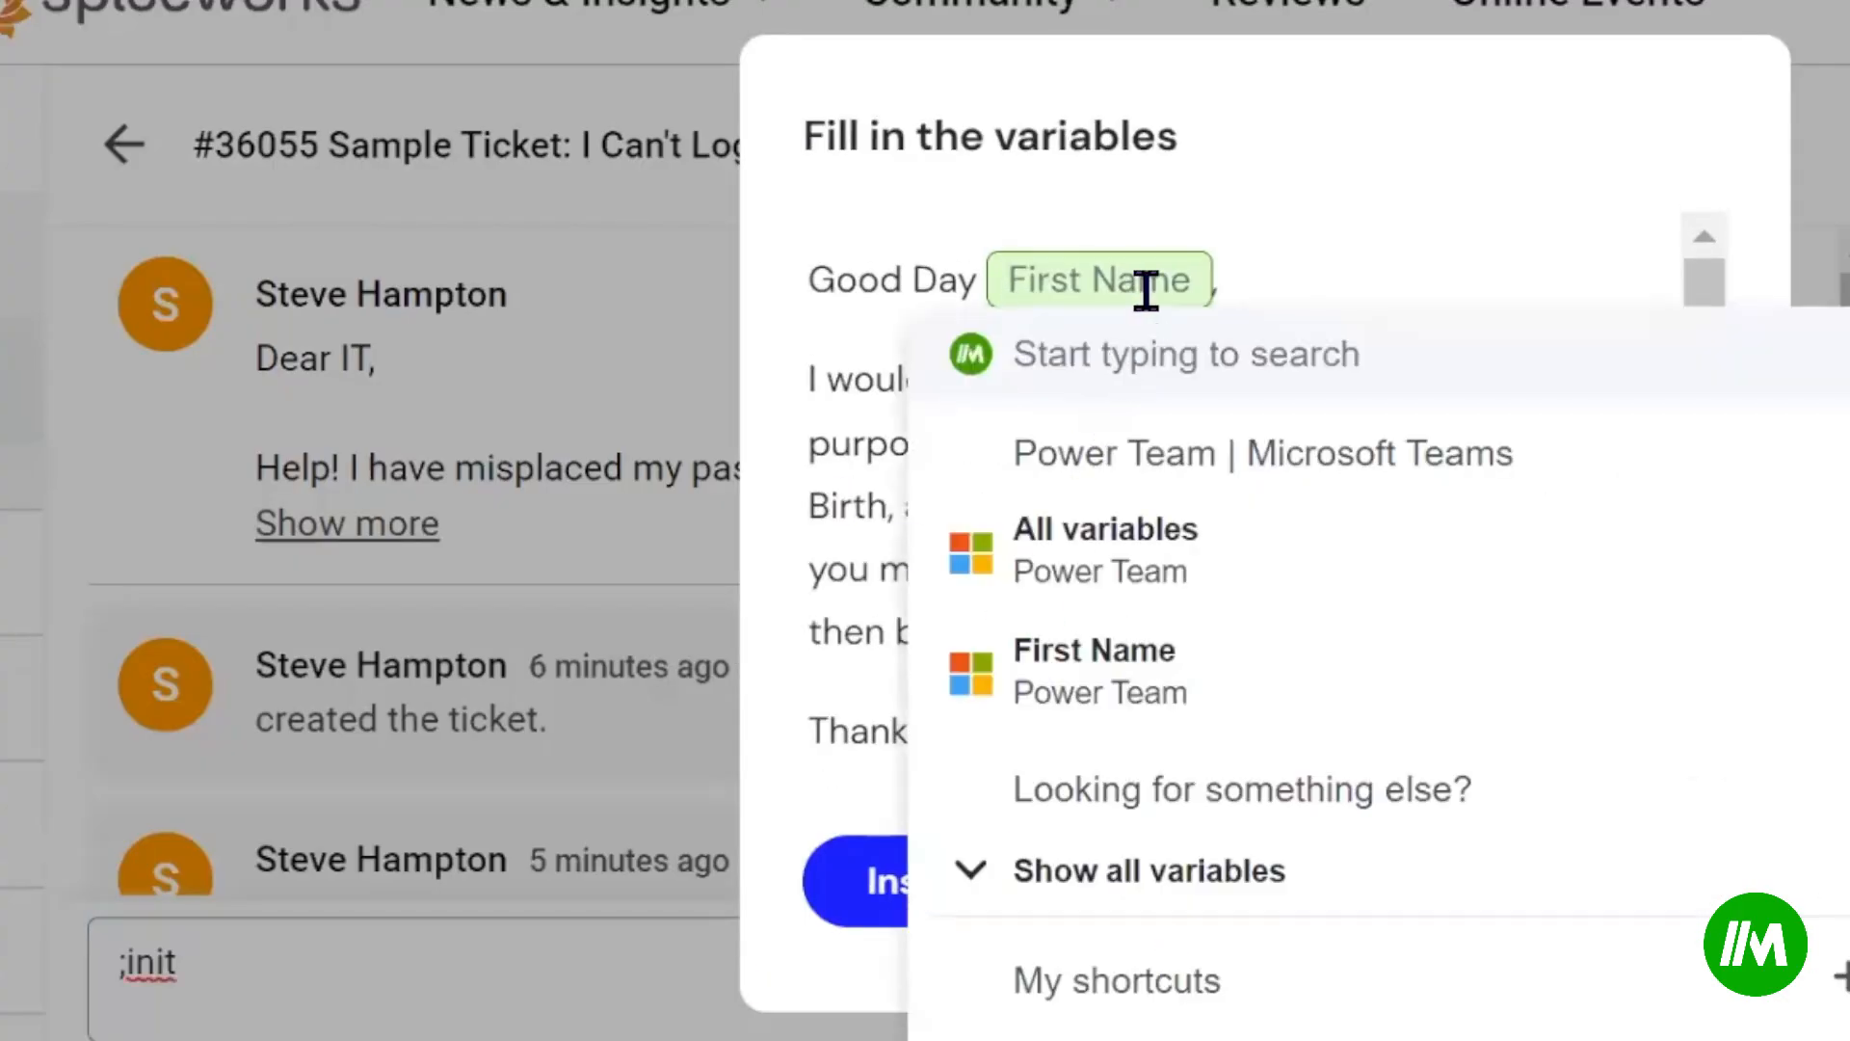
{"action": "left_click", "coordinate": [1093, 650]}
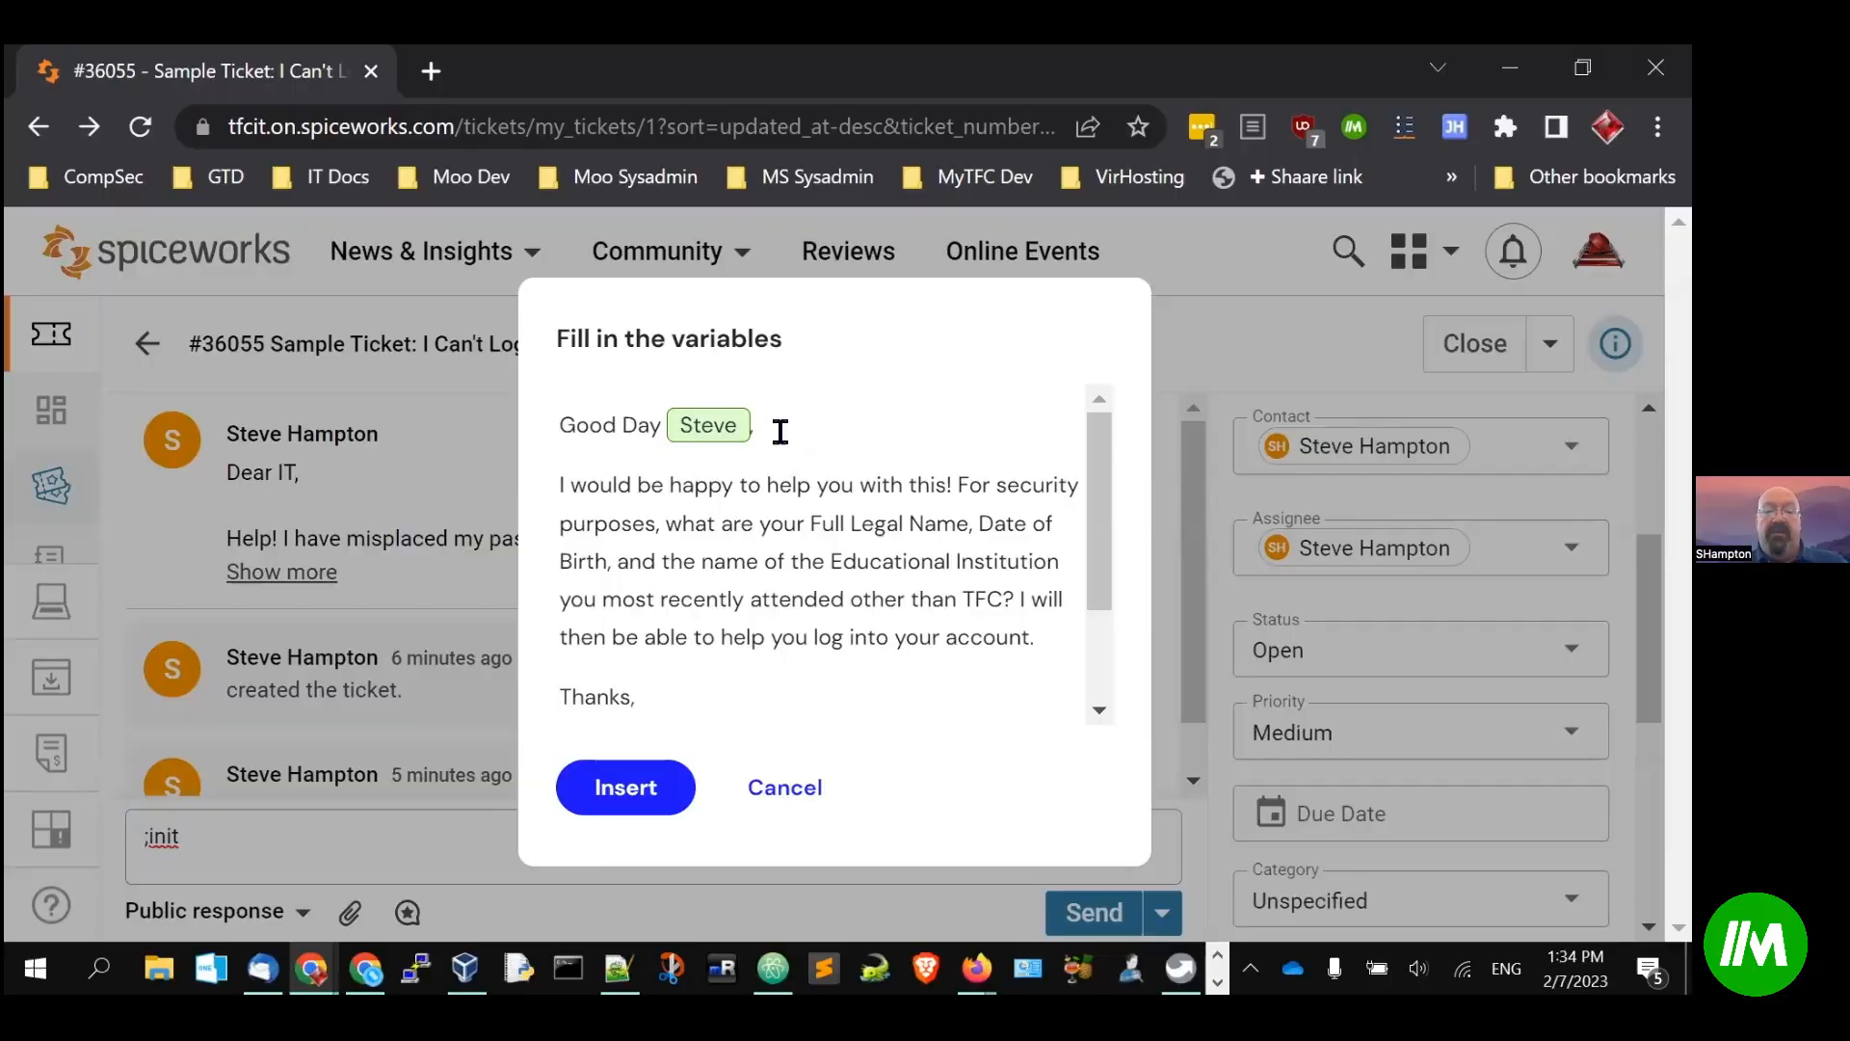
{"action": "left_click", "coordinate": [625, 787]}
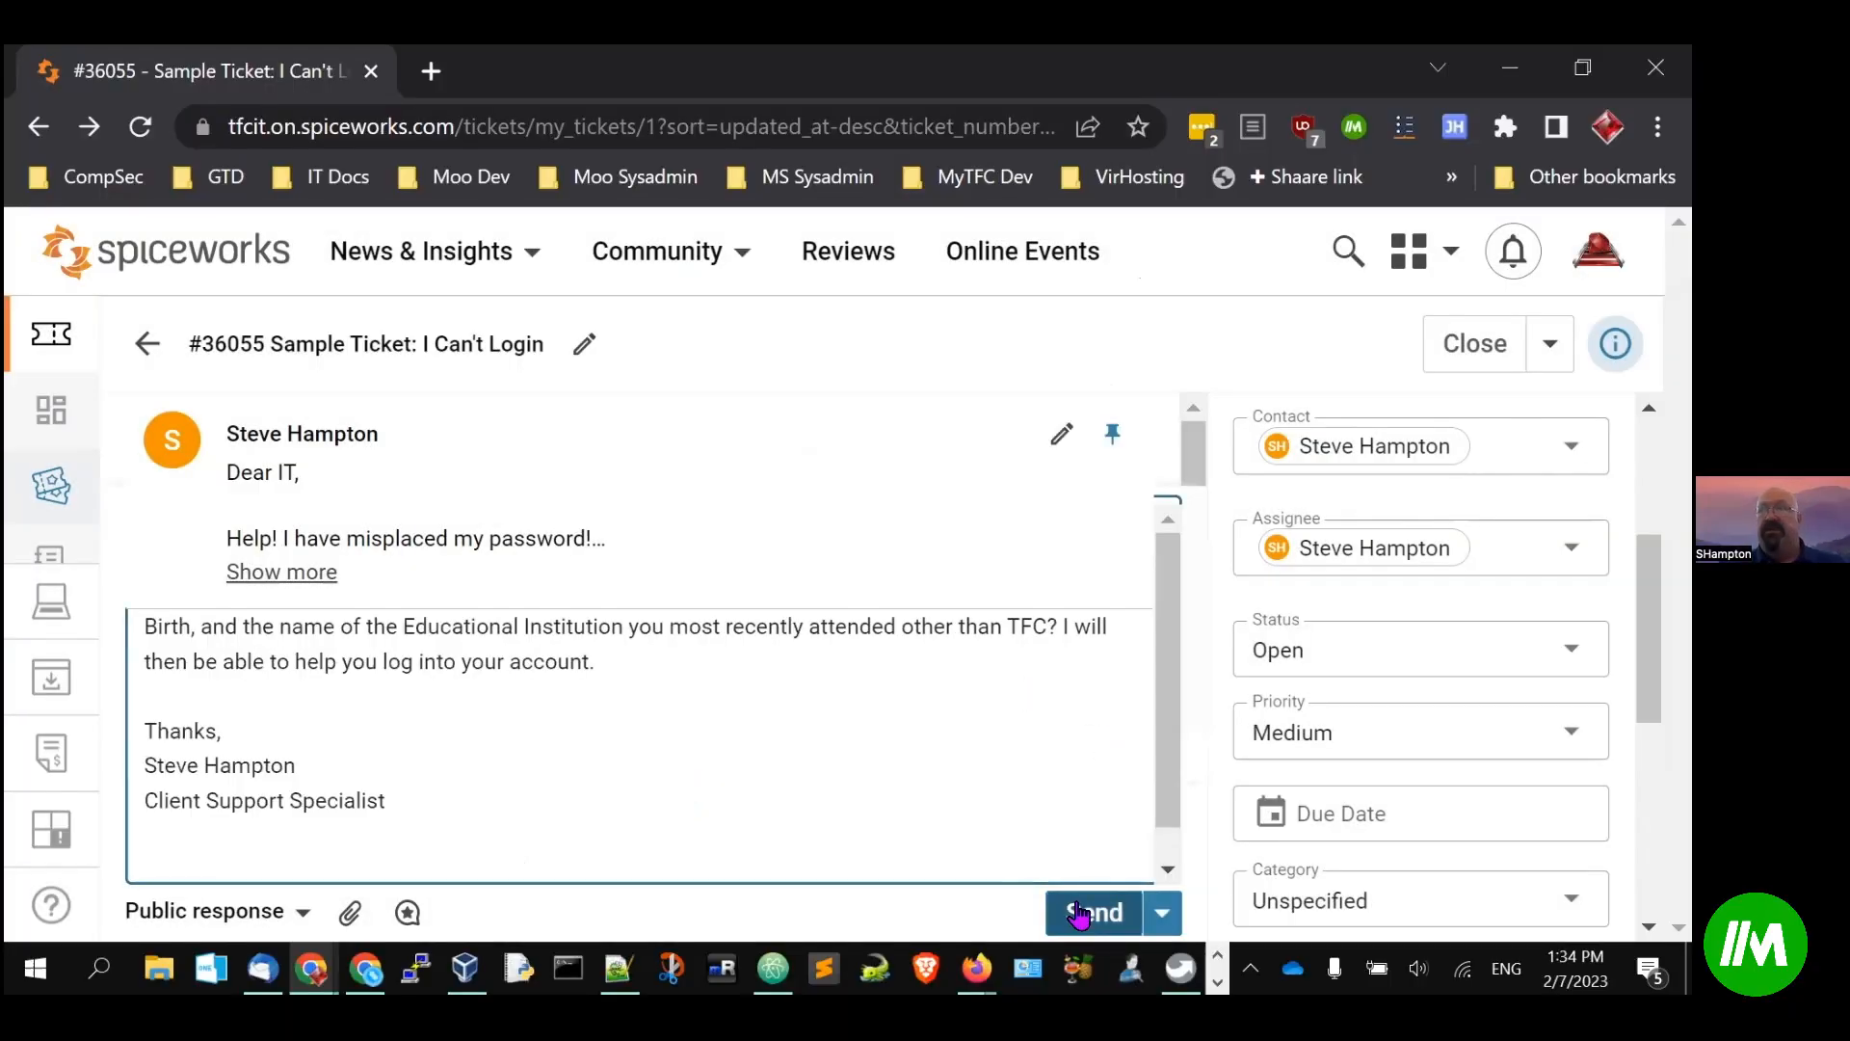
{"action": "left_click", "coordinate": [1092, 913]}
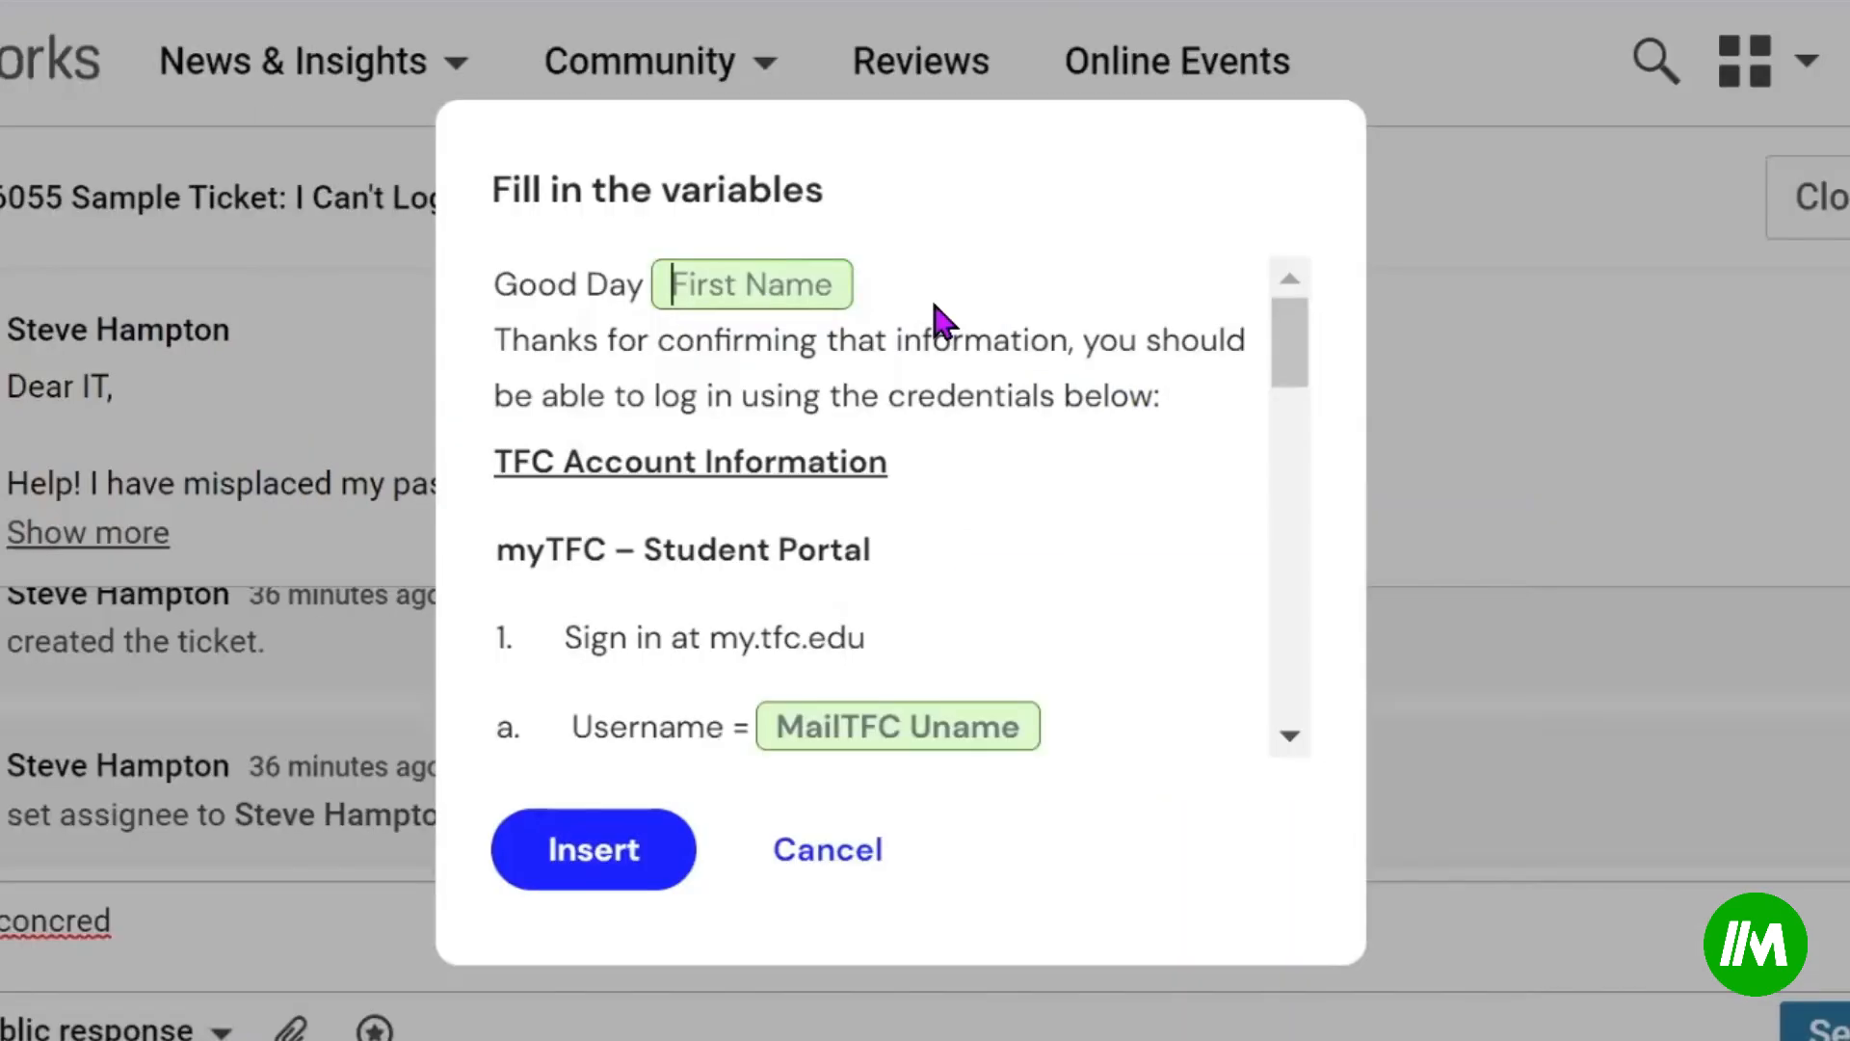
Step: Enter first name 'Steve' and an email username in the credentials template variables
{"action": "type", "text": "Steve"}
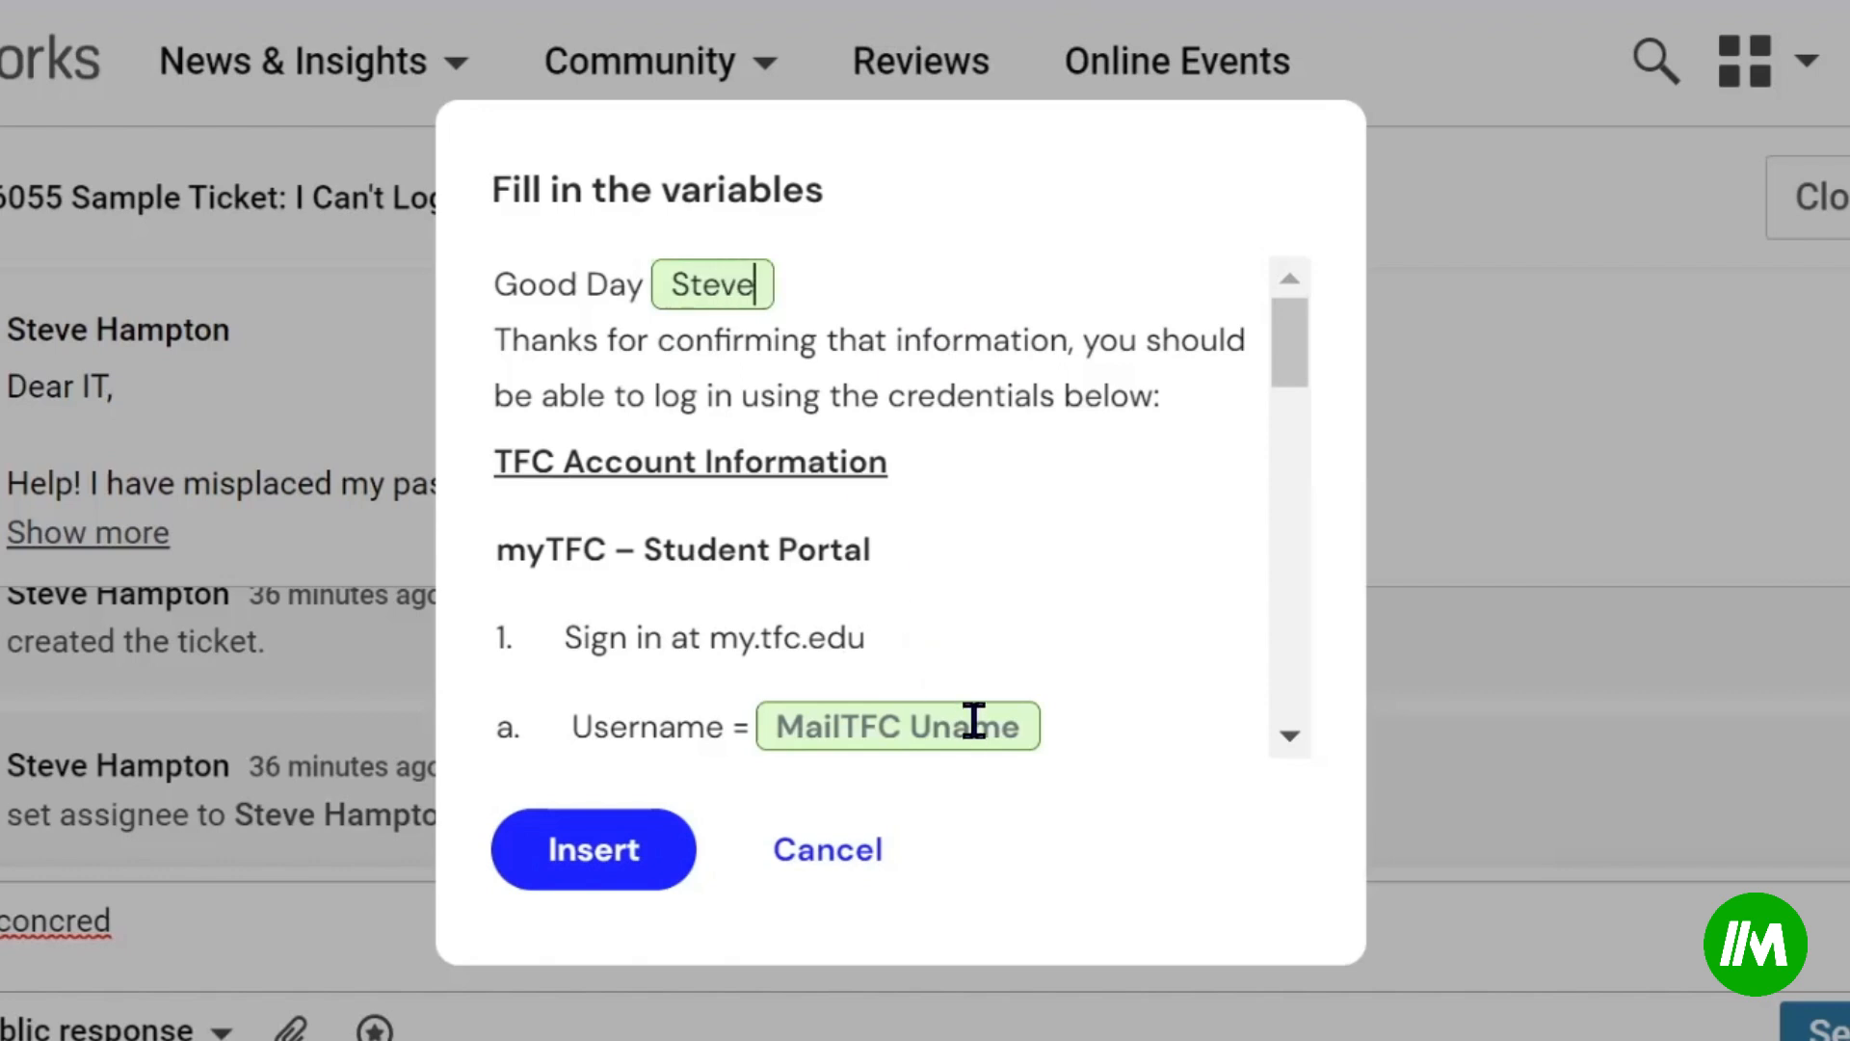
{"action": "type", "text": "email"}
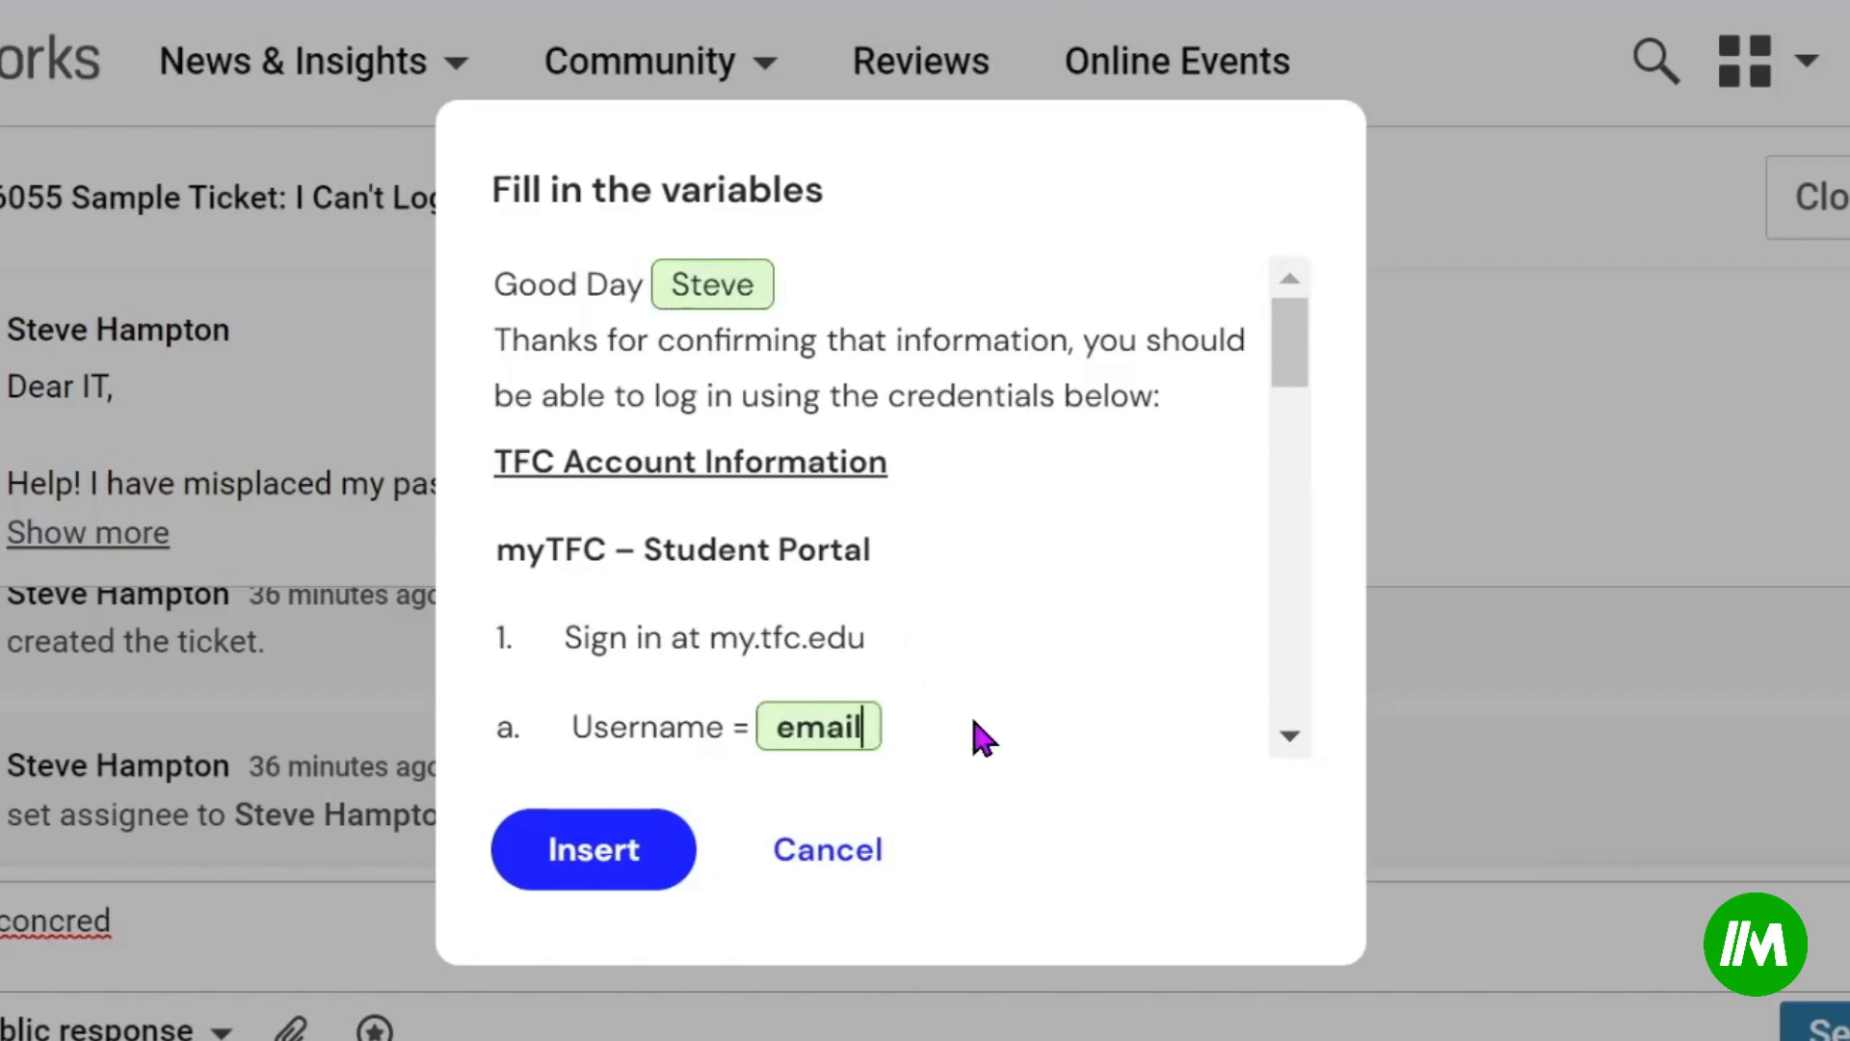
{"action": "type", "text": "@t"}
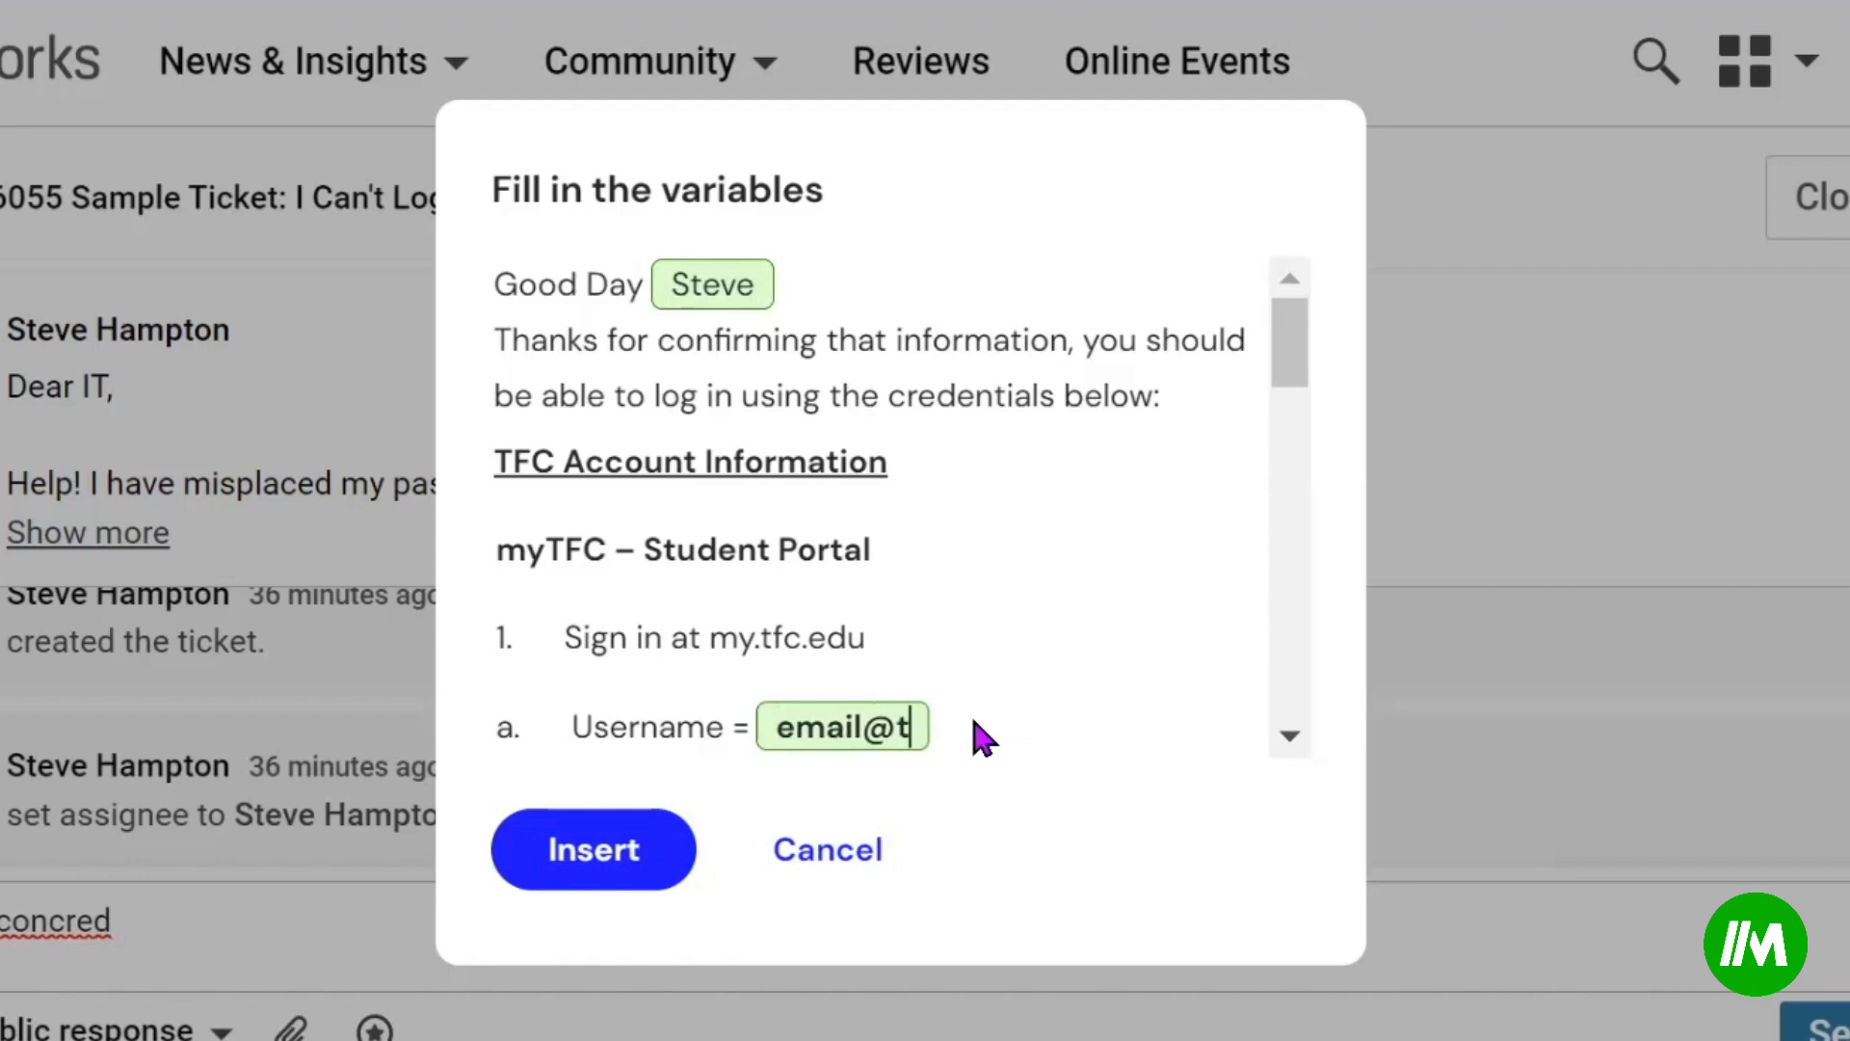
{"action": "scroll", "scroll_direction": "down", "scroll_amount": 3}
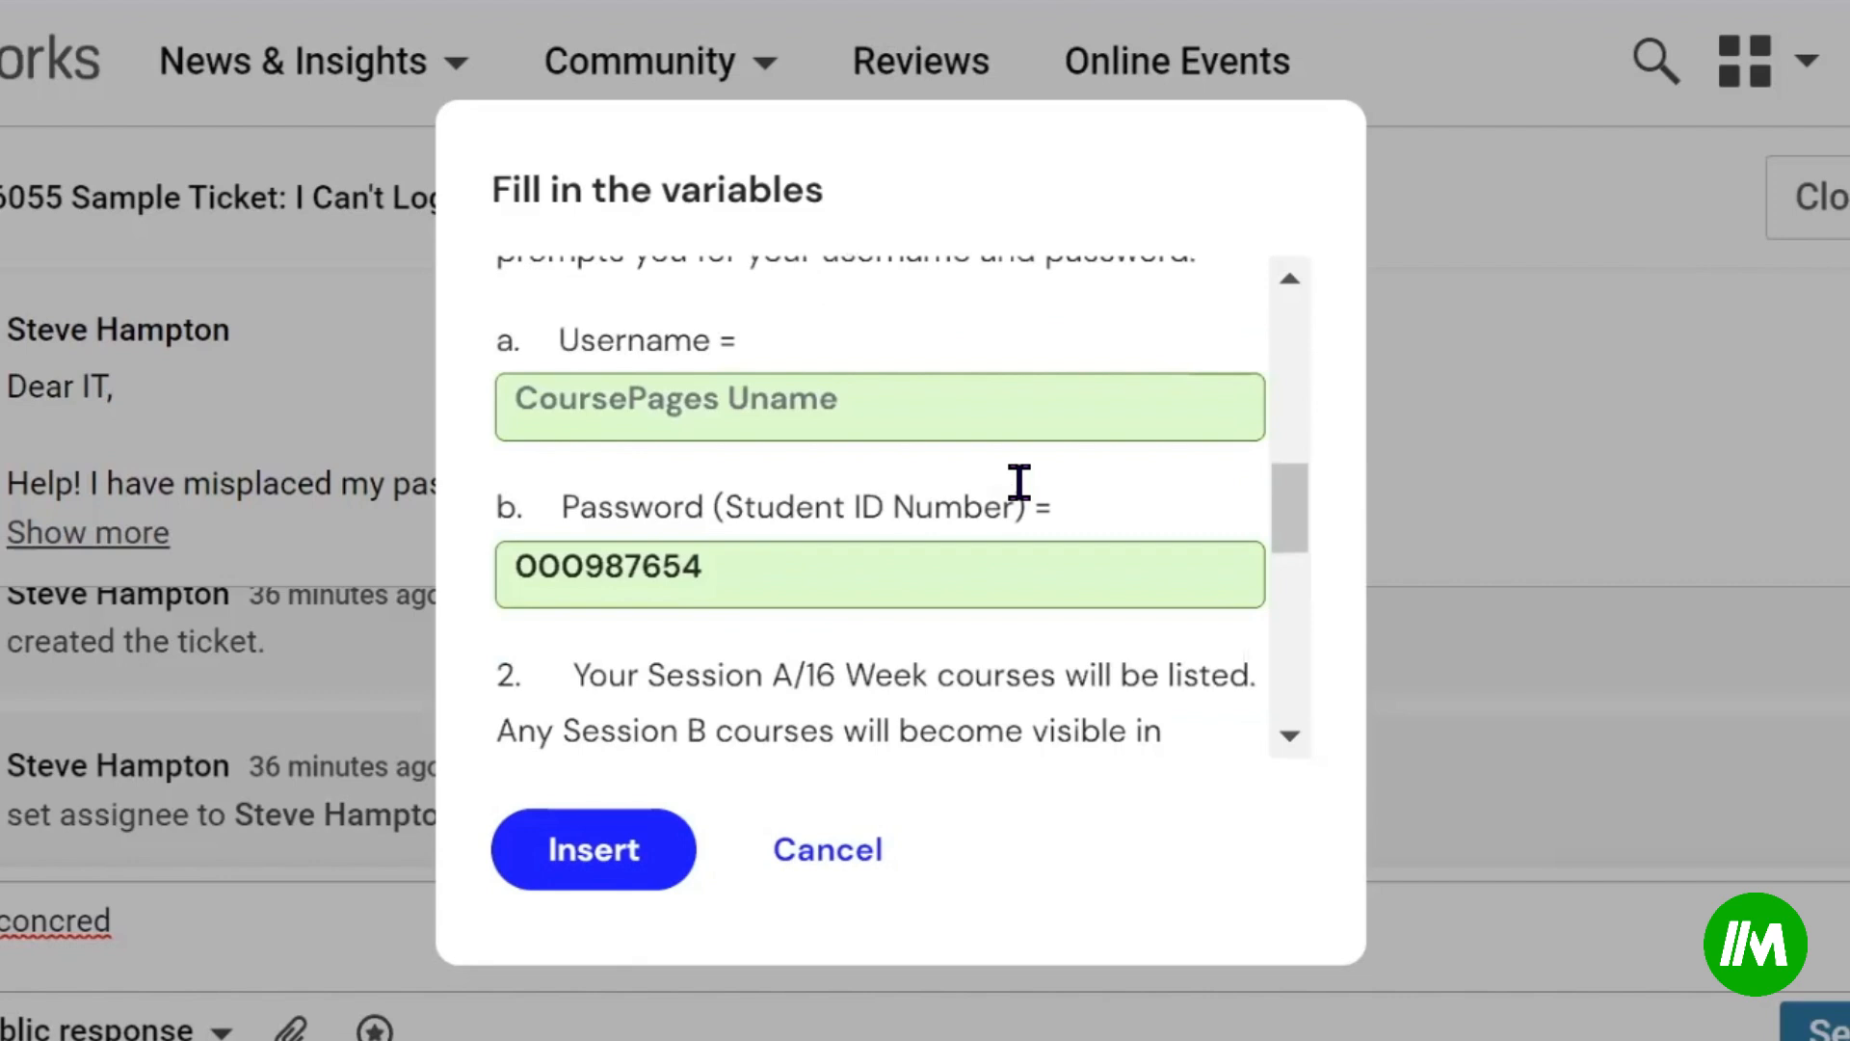
{"action": "mouse_move", "coordinate": [1023, 408]}
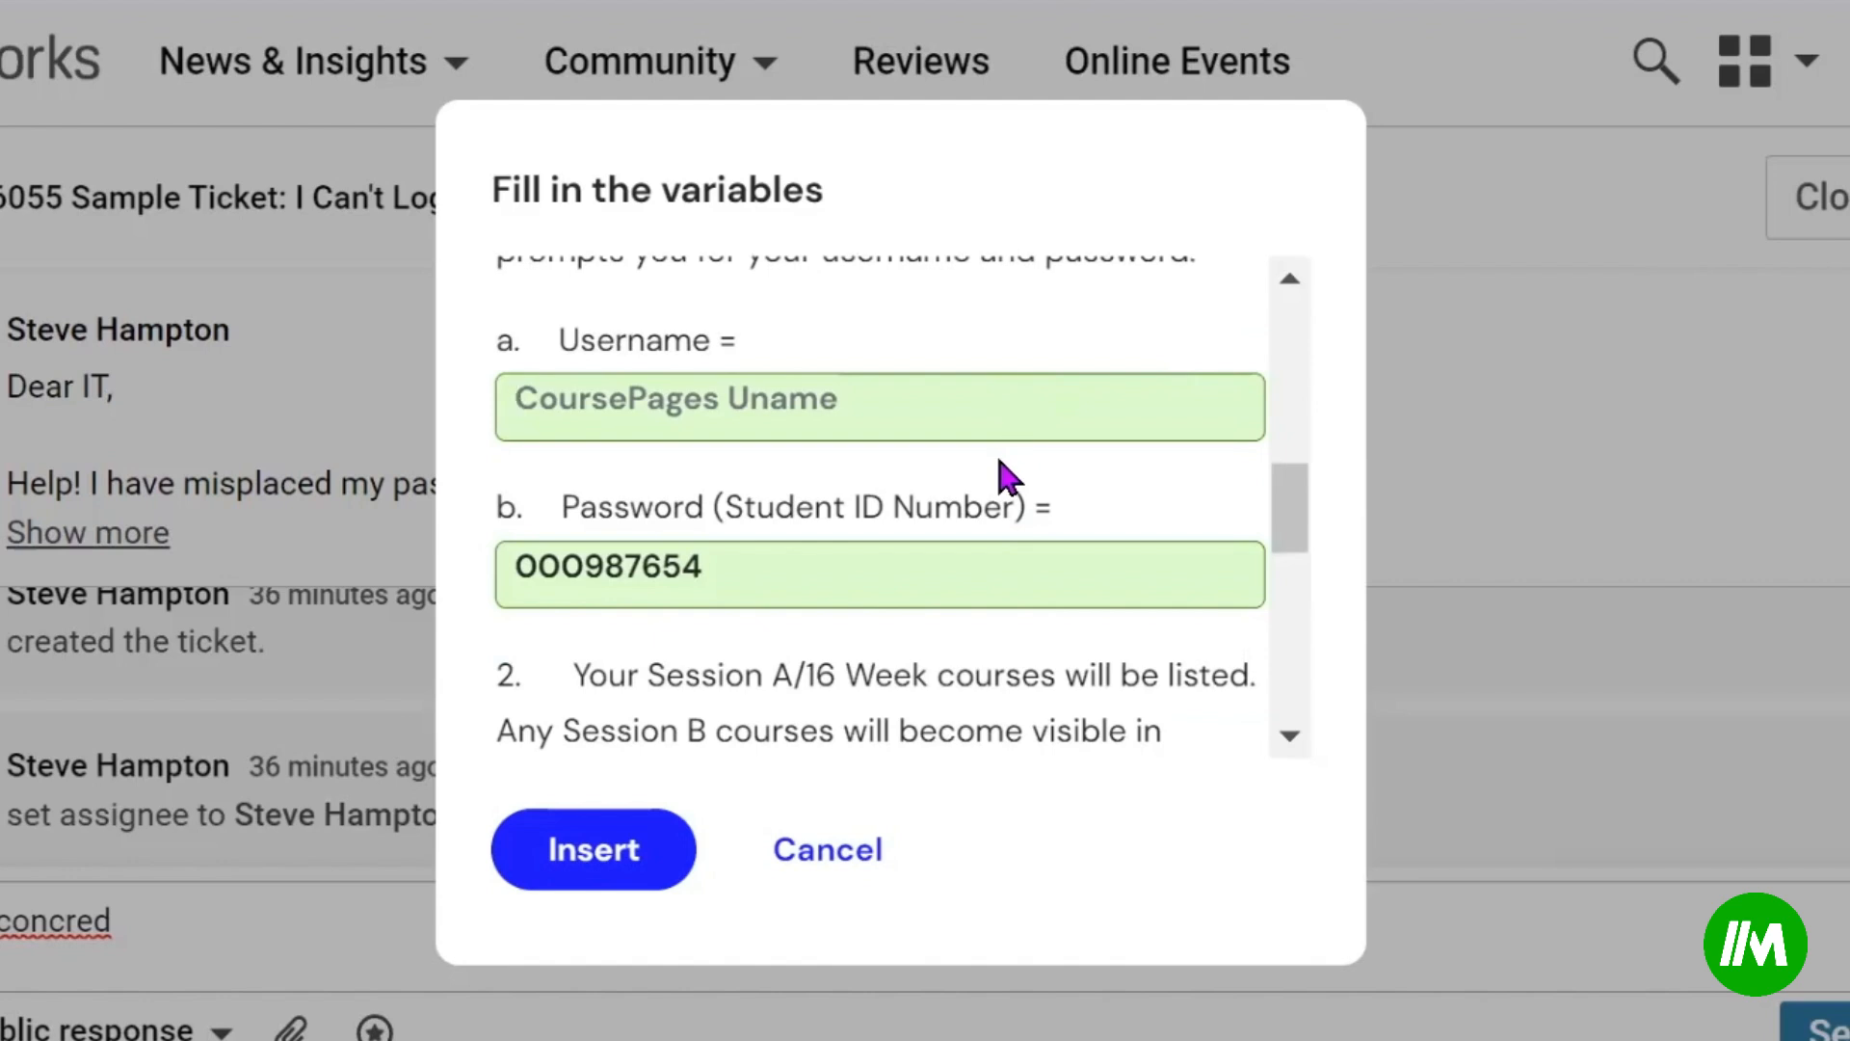
{"action": "scroll", "scroll_direction": "down", "scroll_amount": 3}
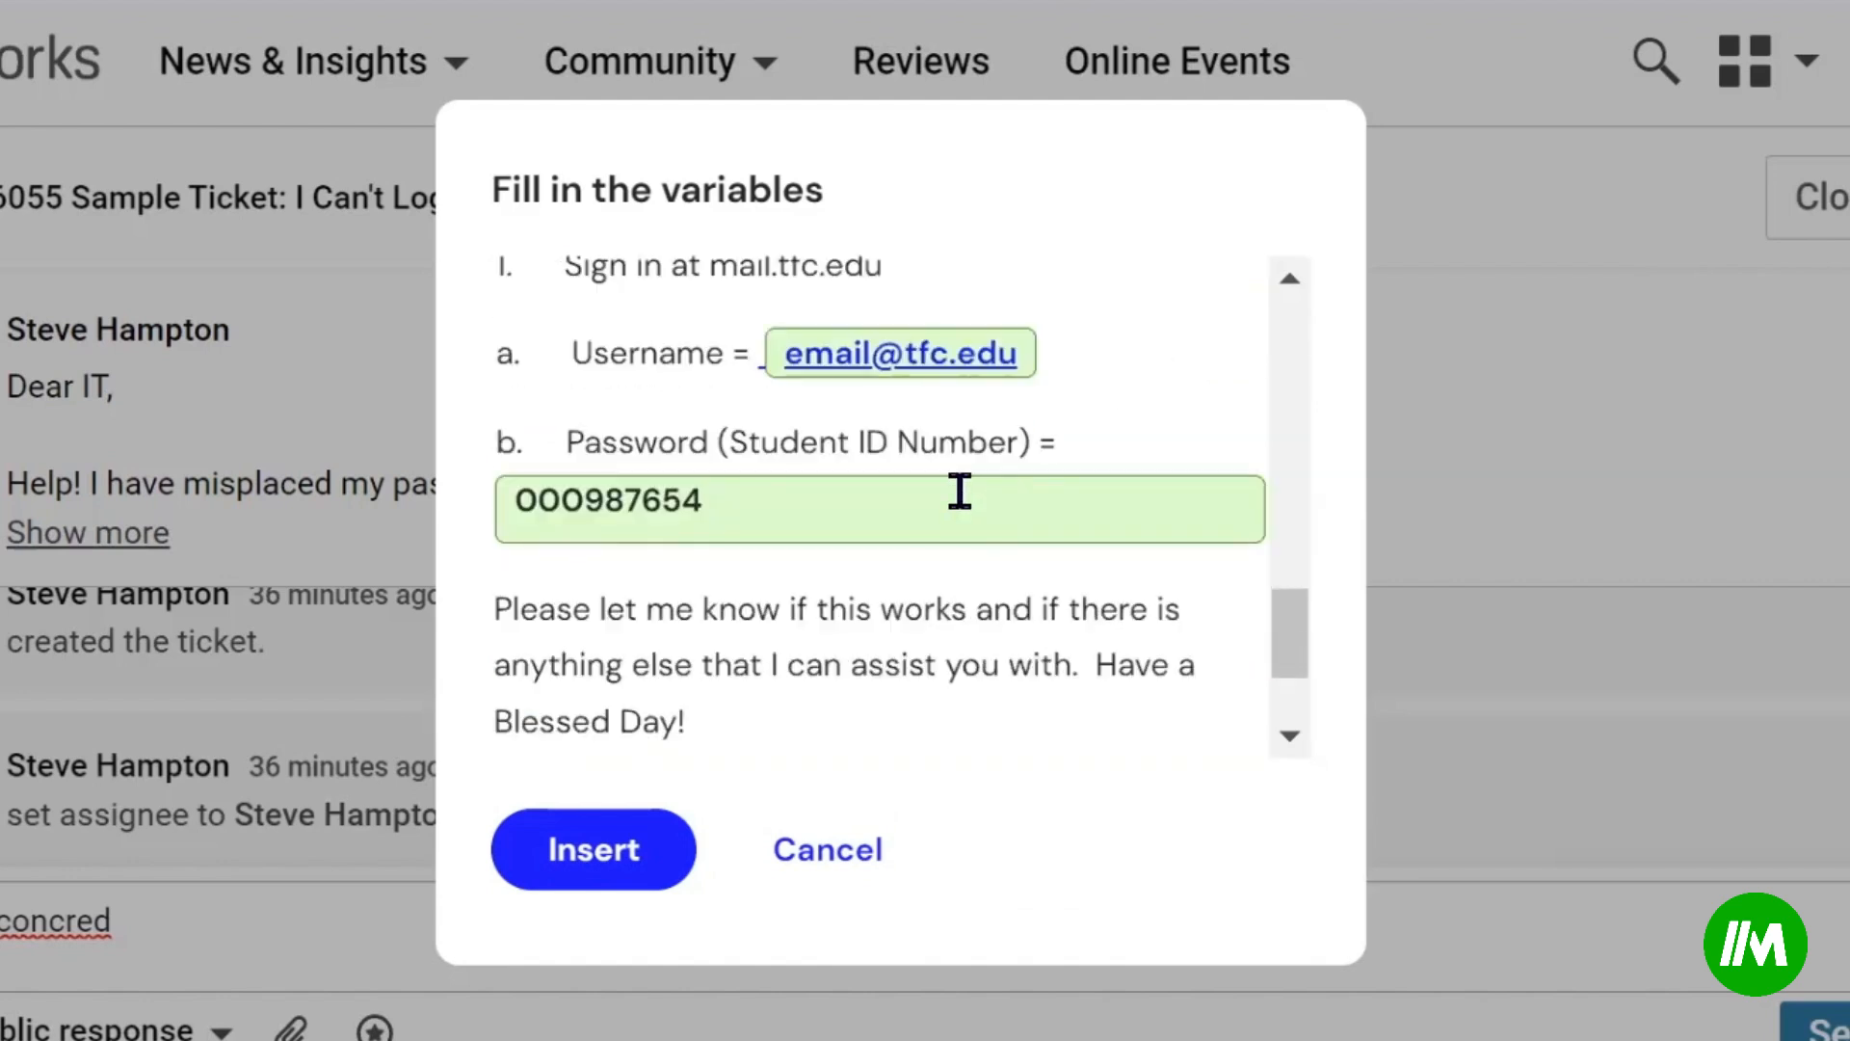
{"action": "mouse_move", "coordinate": [950, 566]}
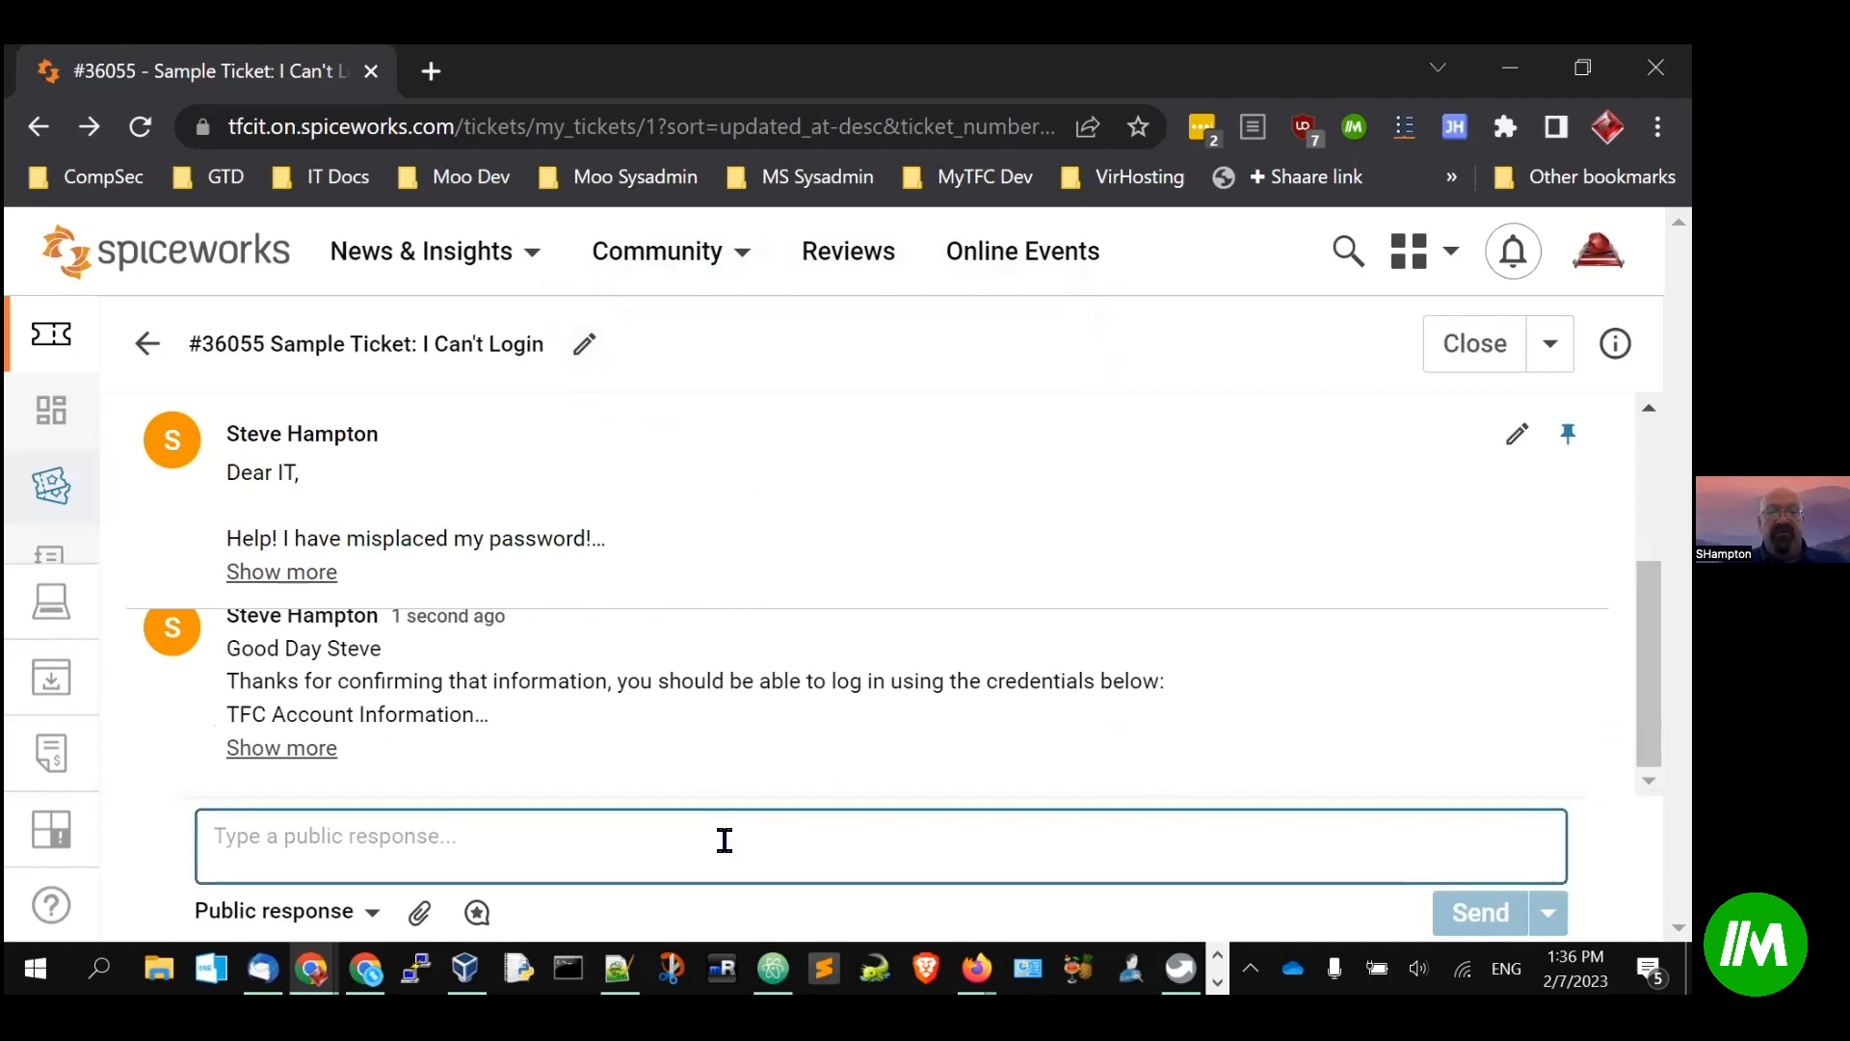
{"action": "mouse_move", "coordinate": [1225, 784]}
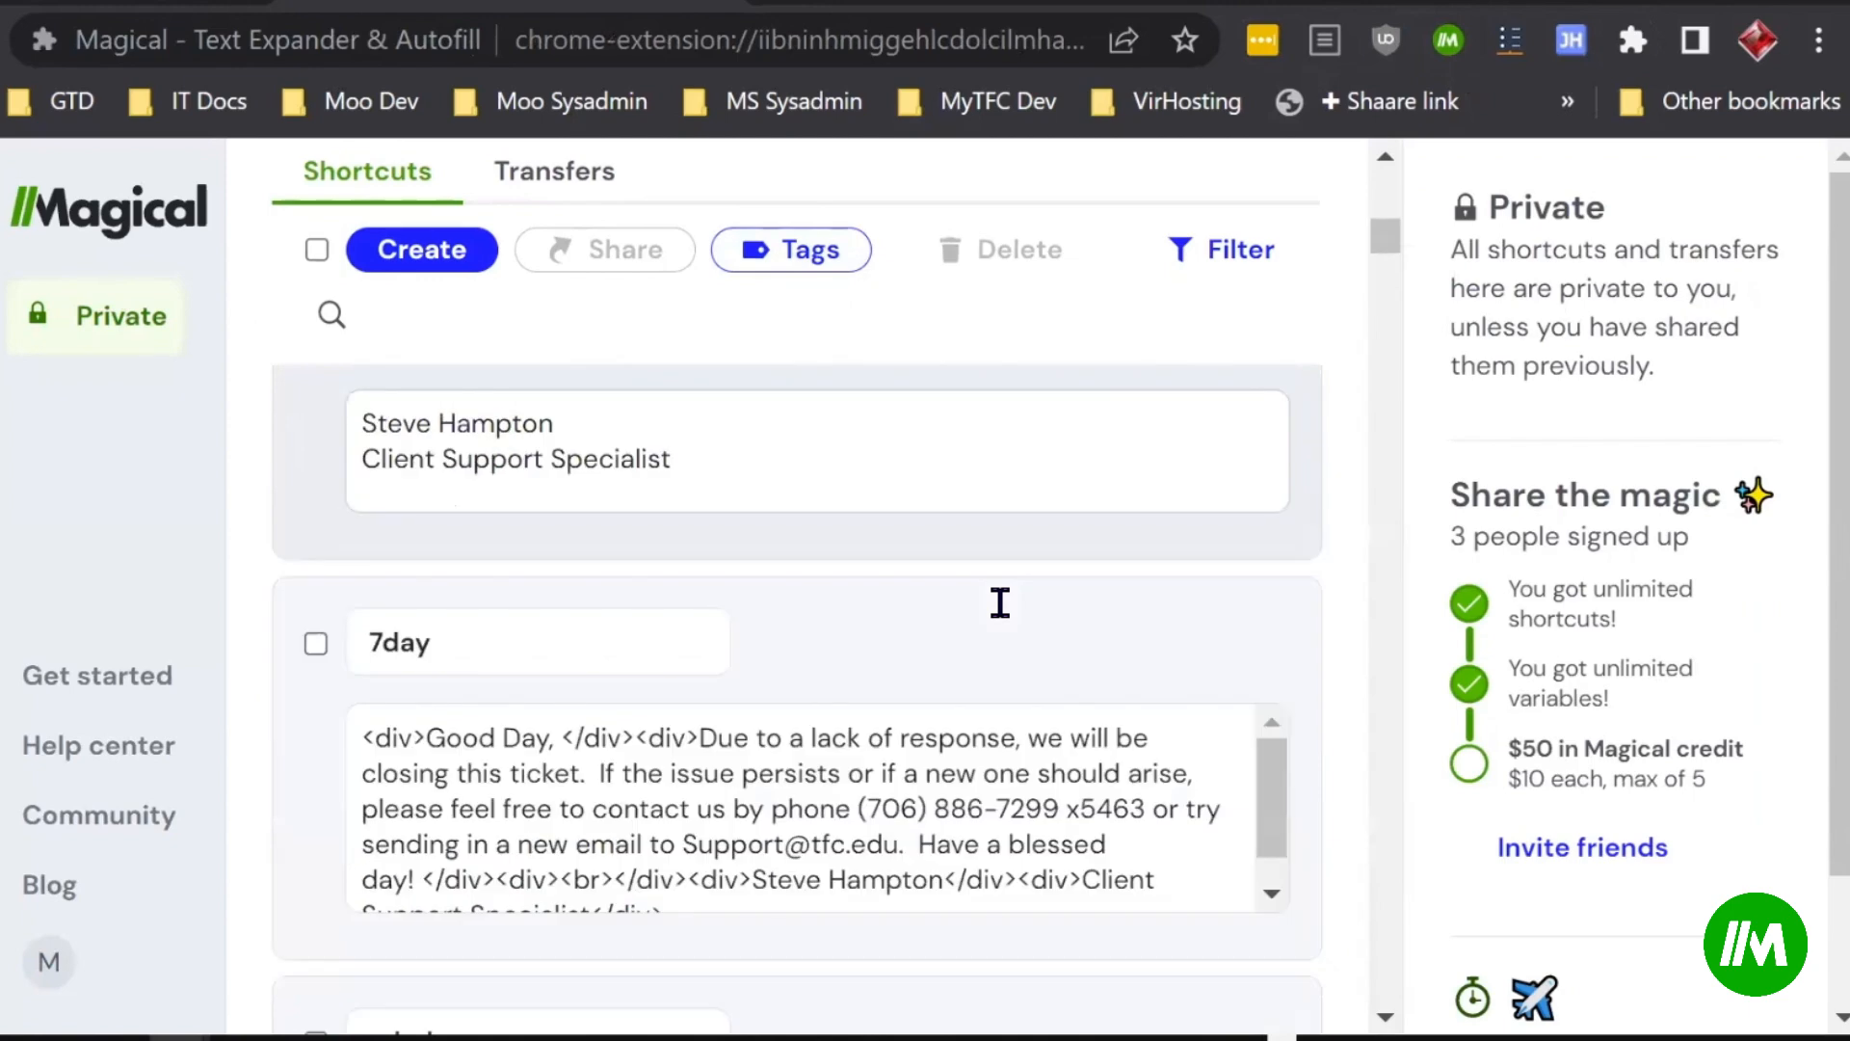
Step: Scroll through the private shortcuts list down to the ;o365 Office 365 template
{"action": "scroll", "scroll_direction": "down", "scroll_amount": 3}
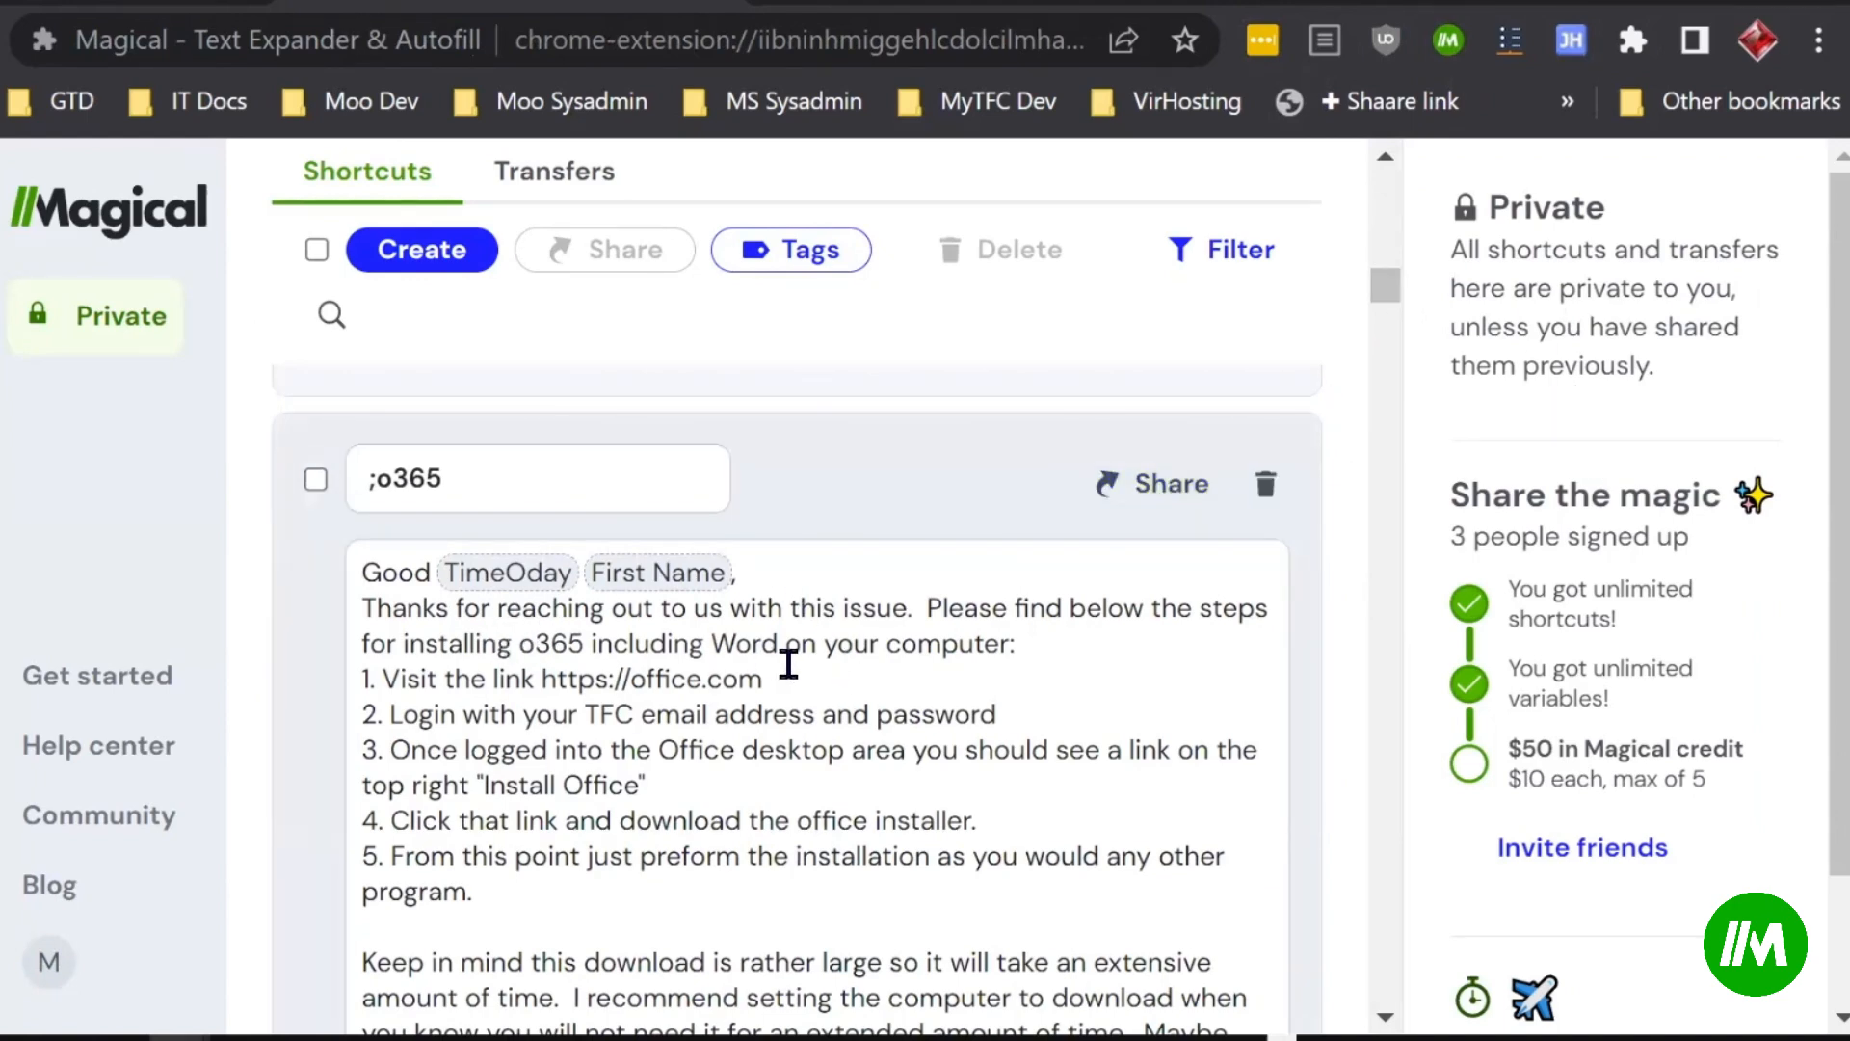
{"action": "scroll", "scroll_direction": "down", "scroll_amount": 3}
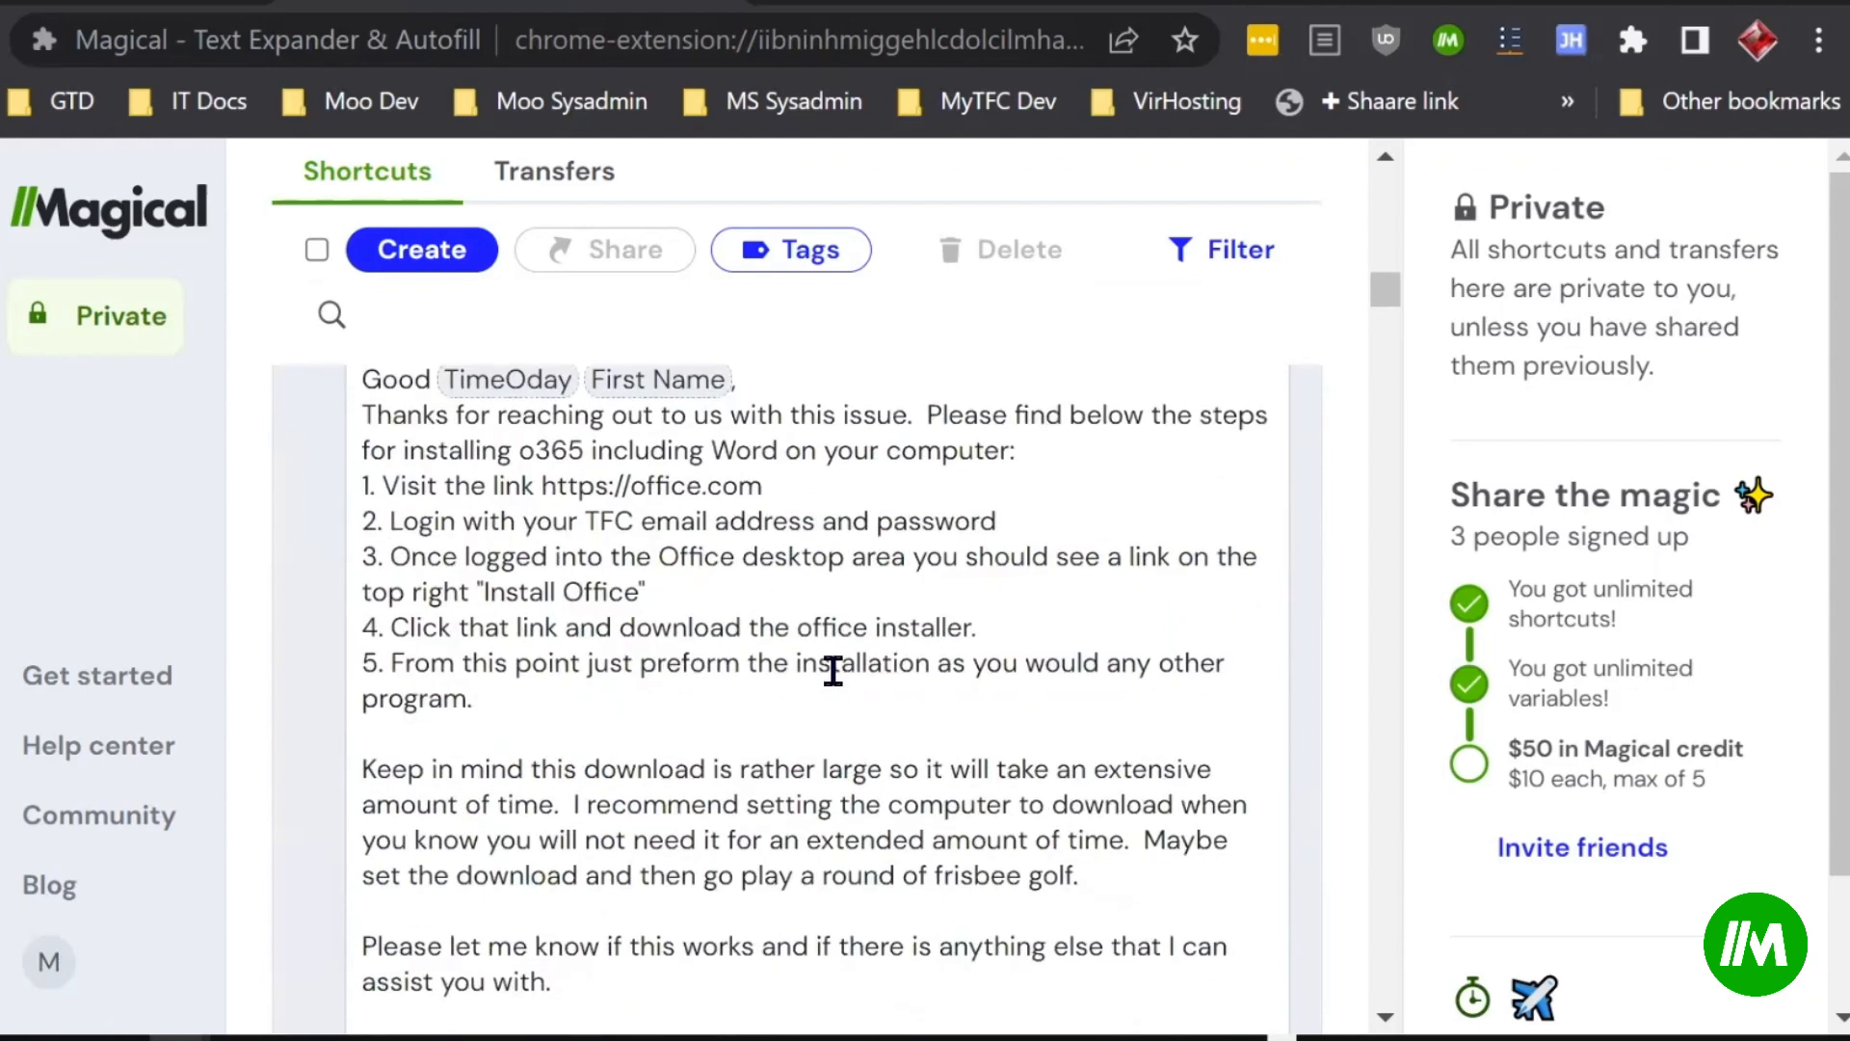
{"action": "scroll", "scroll_direction": "down", "scroll_amount": 3}
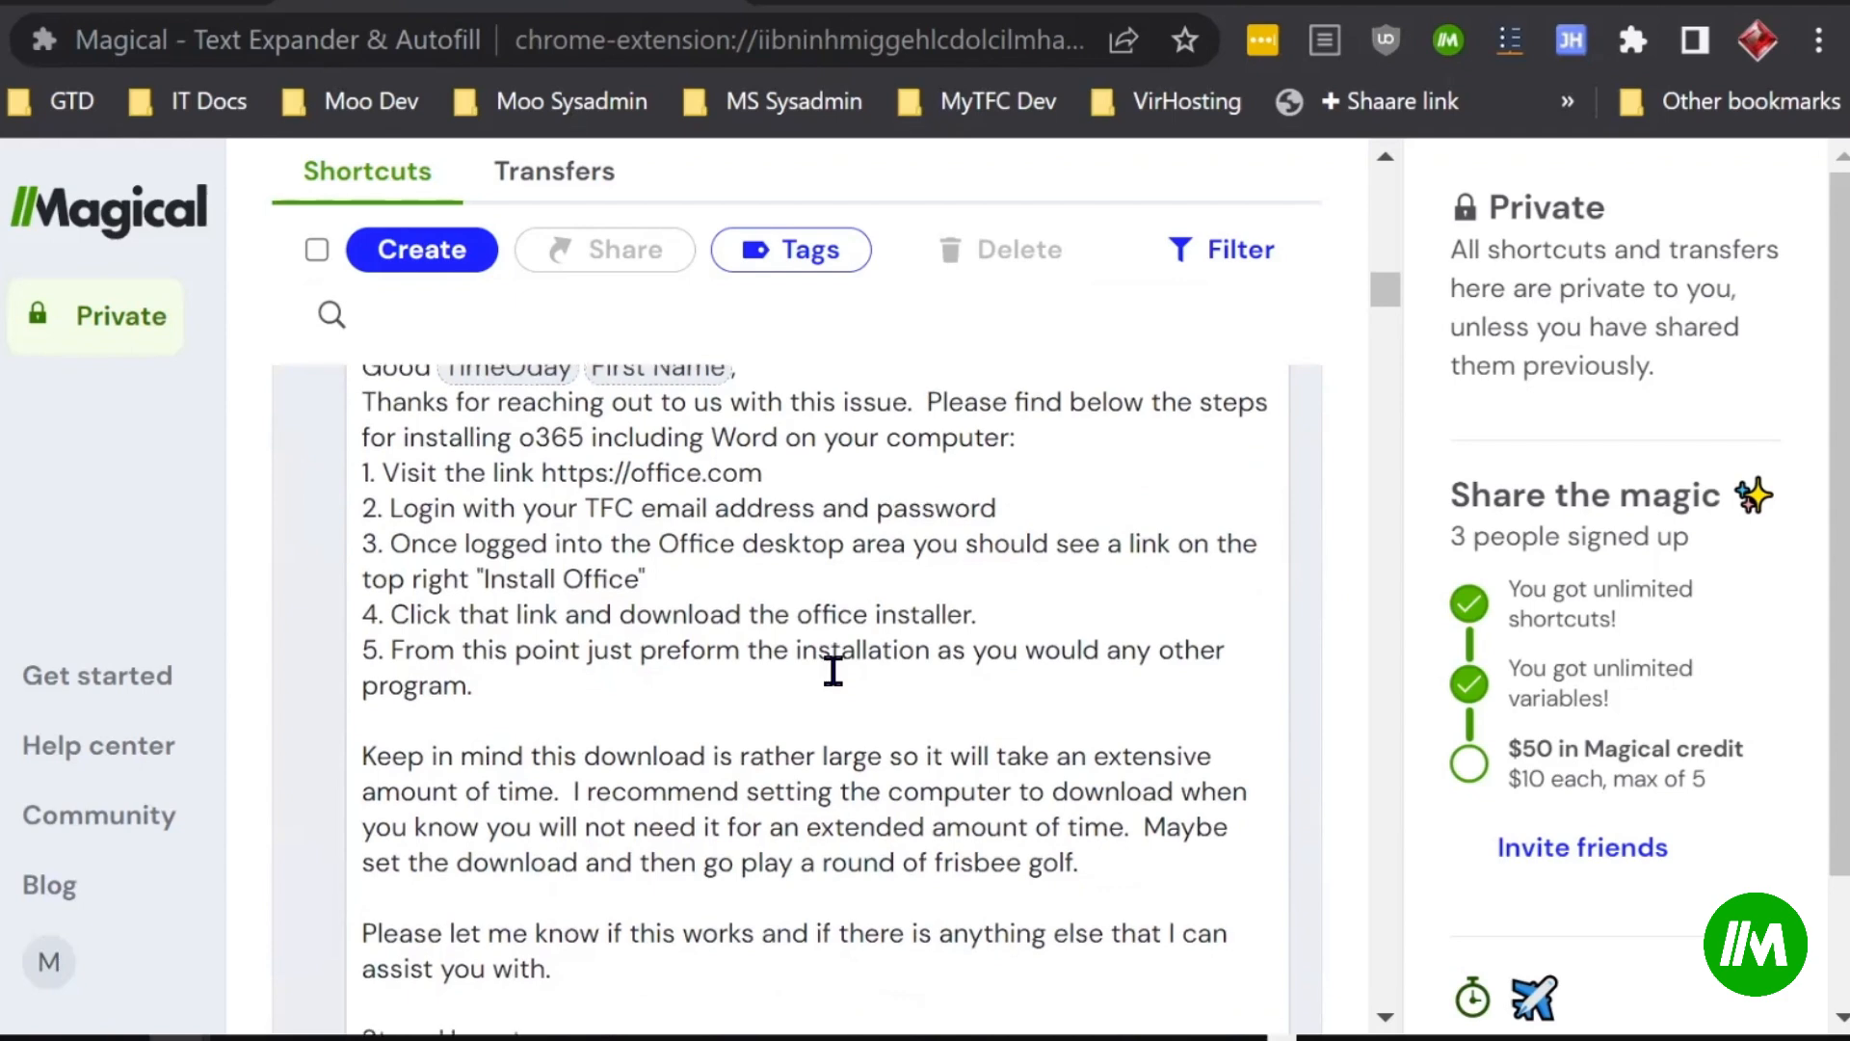
{"action": "scroll", "scroll_direction": "down", "scroll_amount": 3}
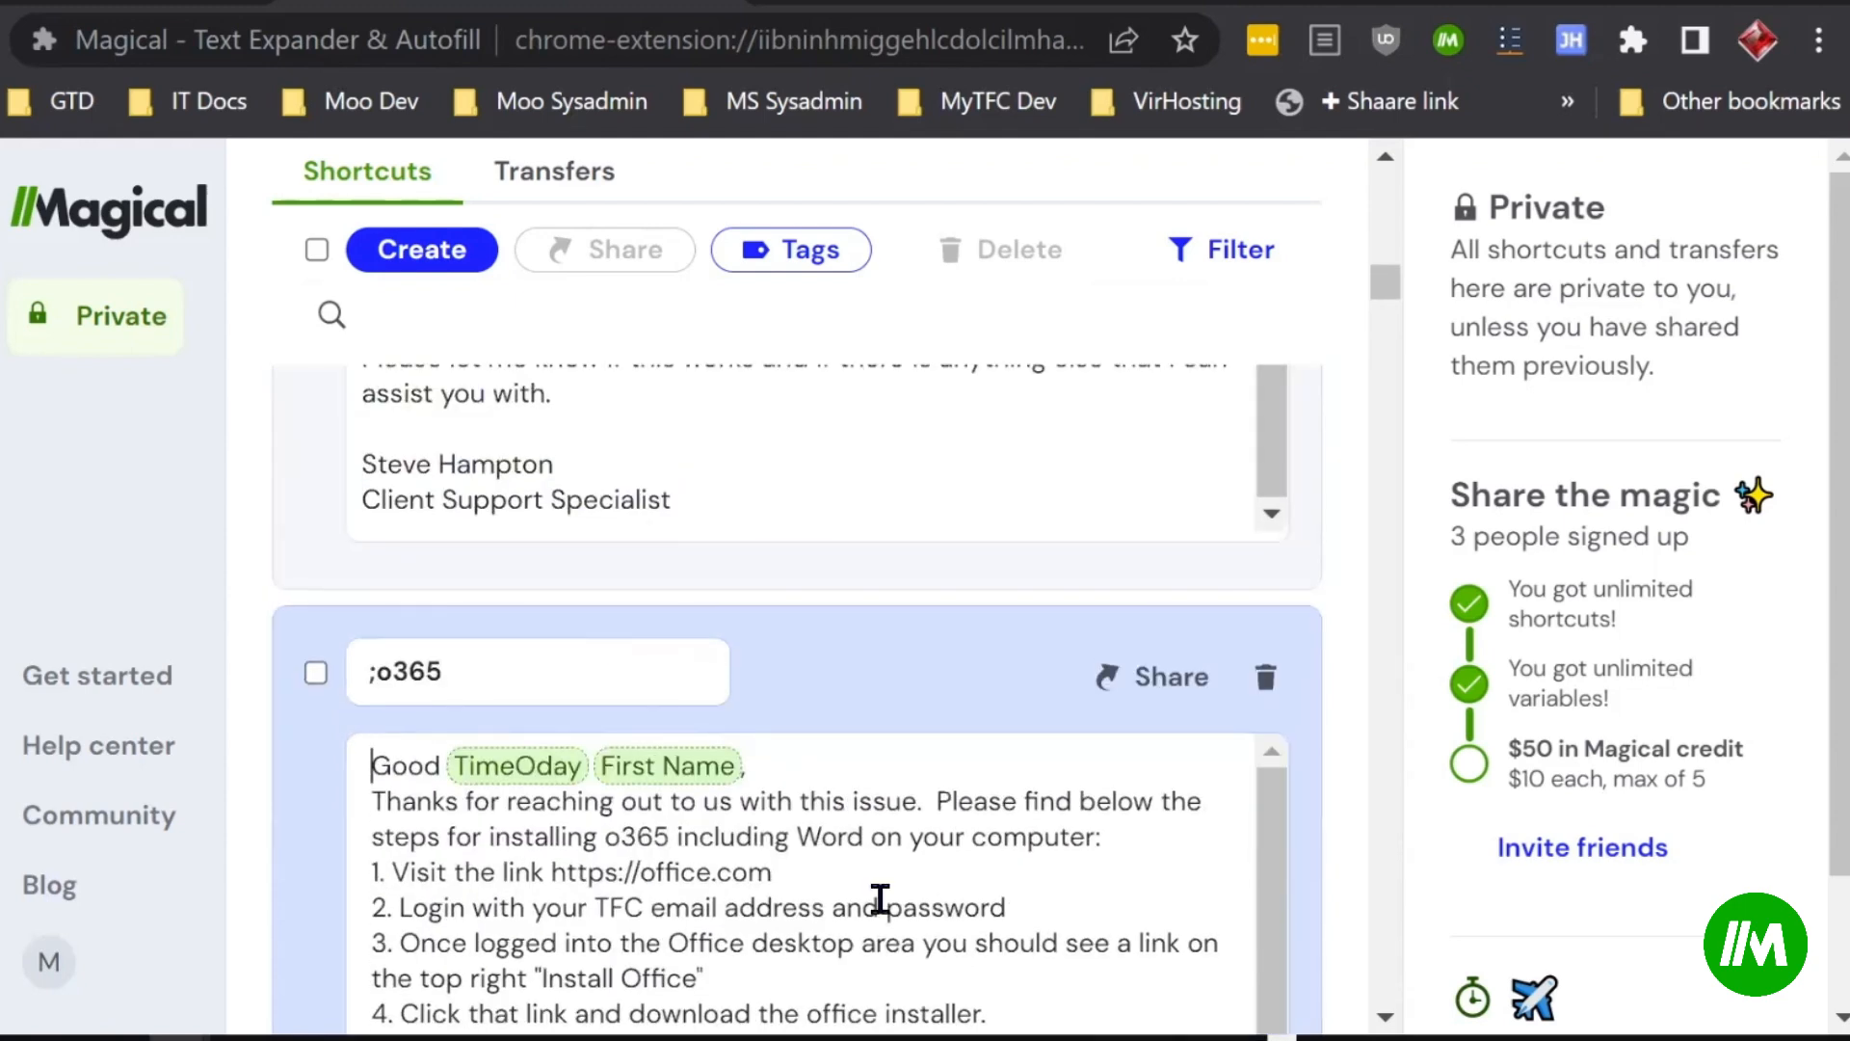
{"action": "mouse_move", "coordinate": [784, 442]}
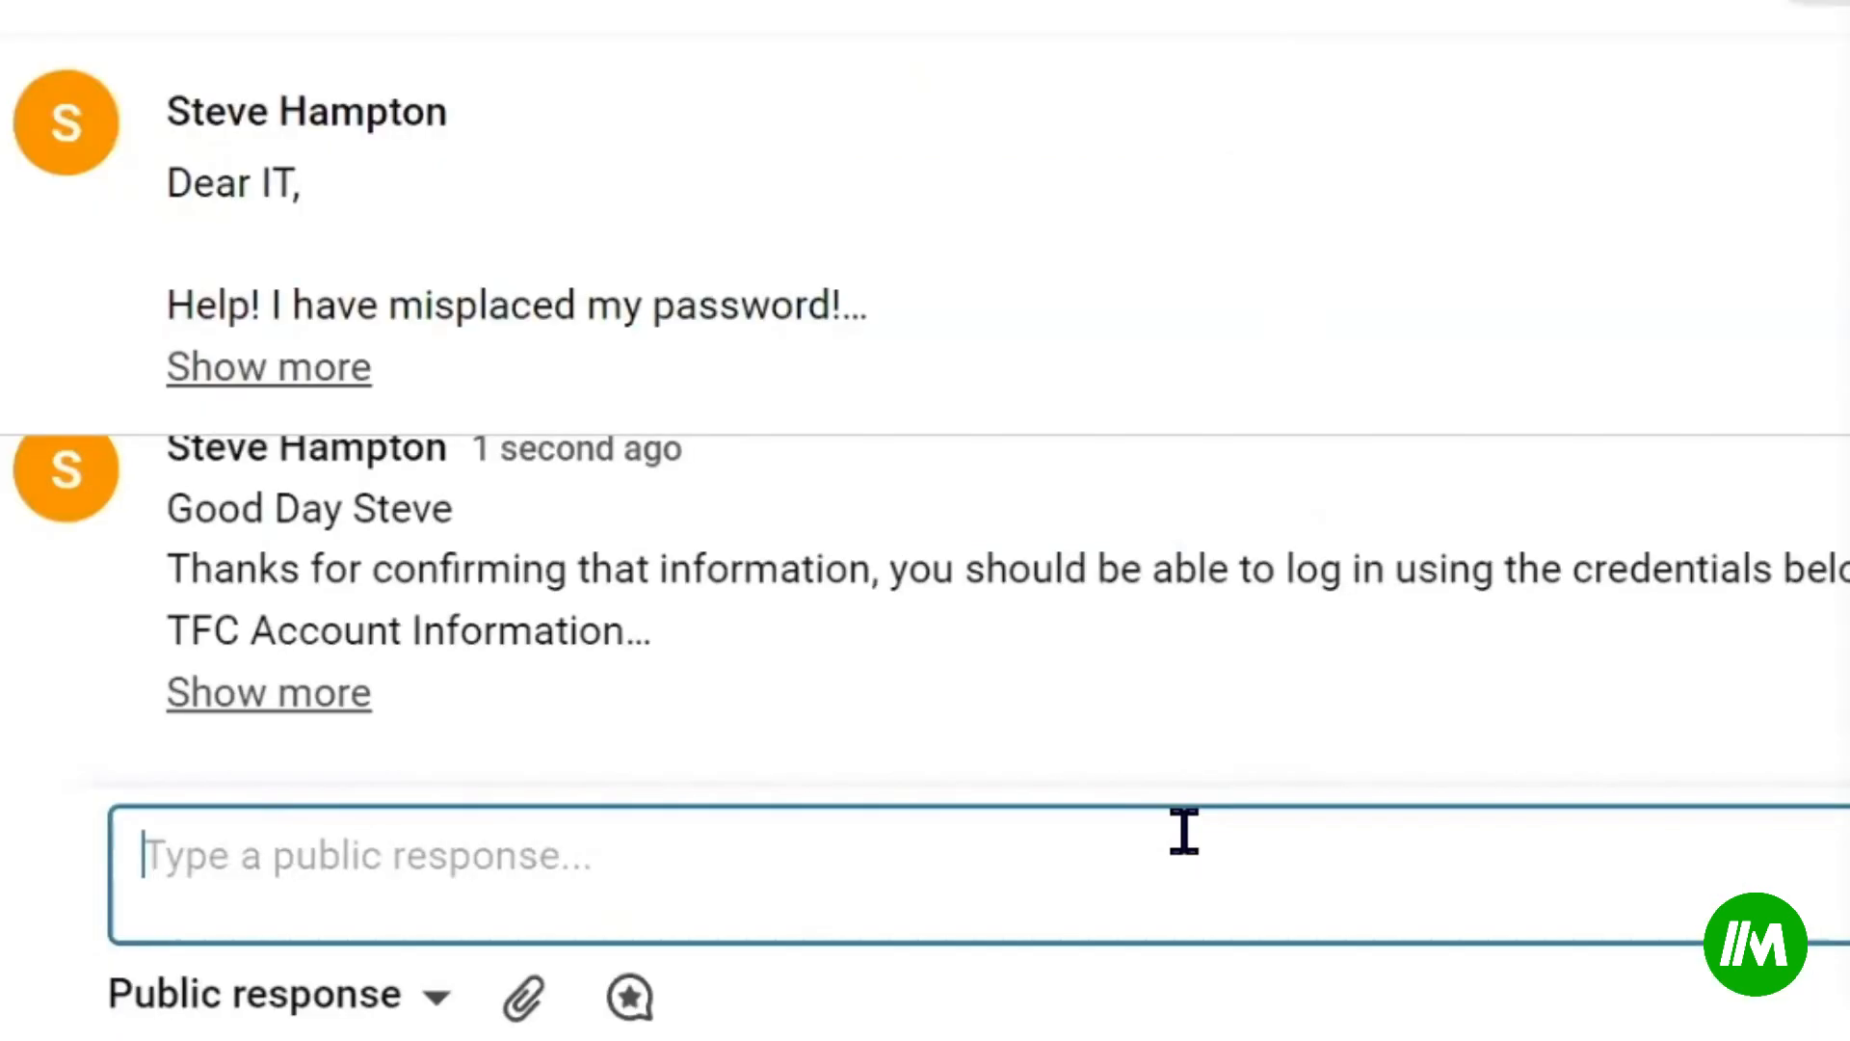
{"action": "type", "text": "//"}
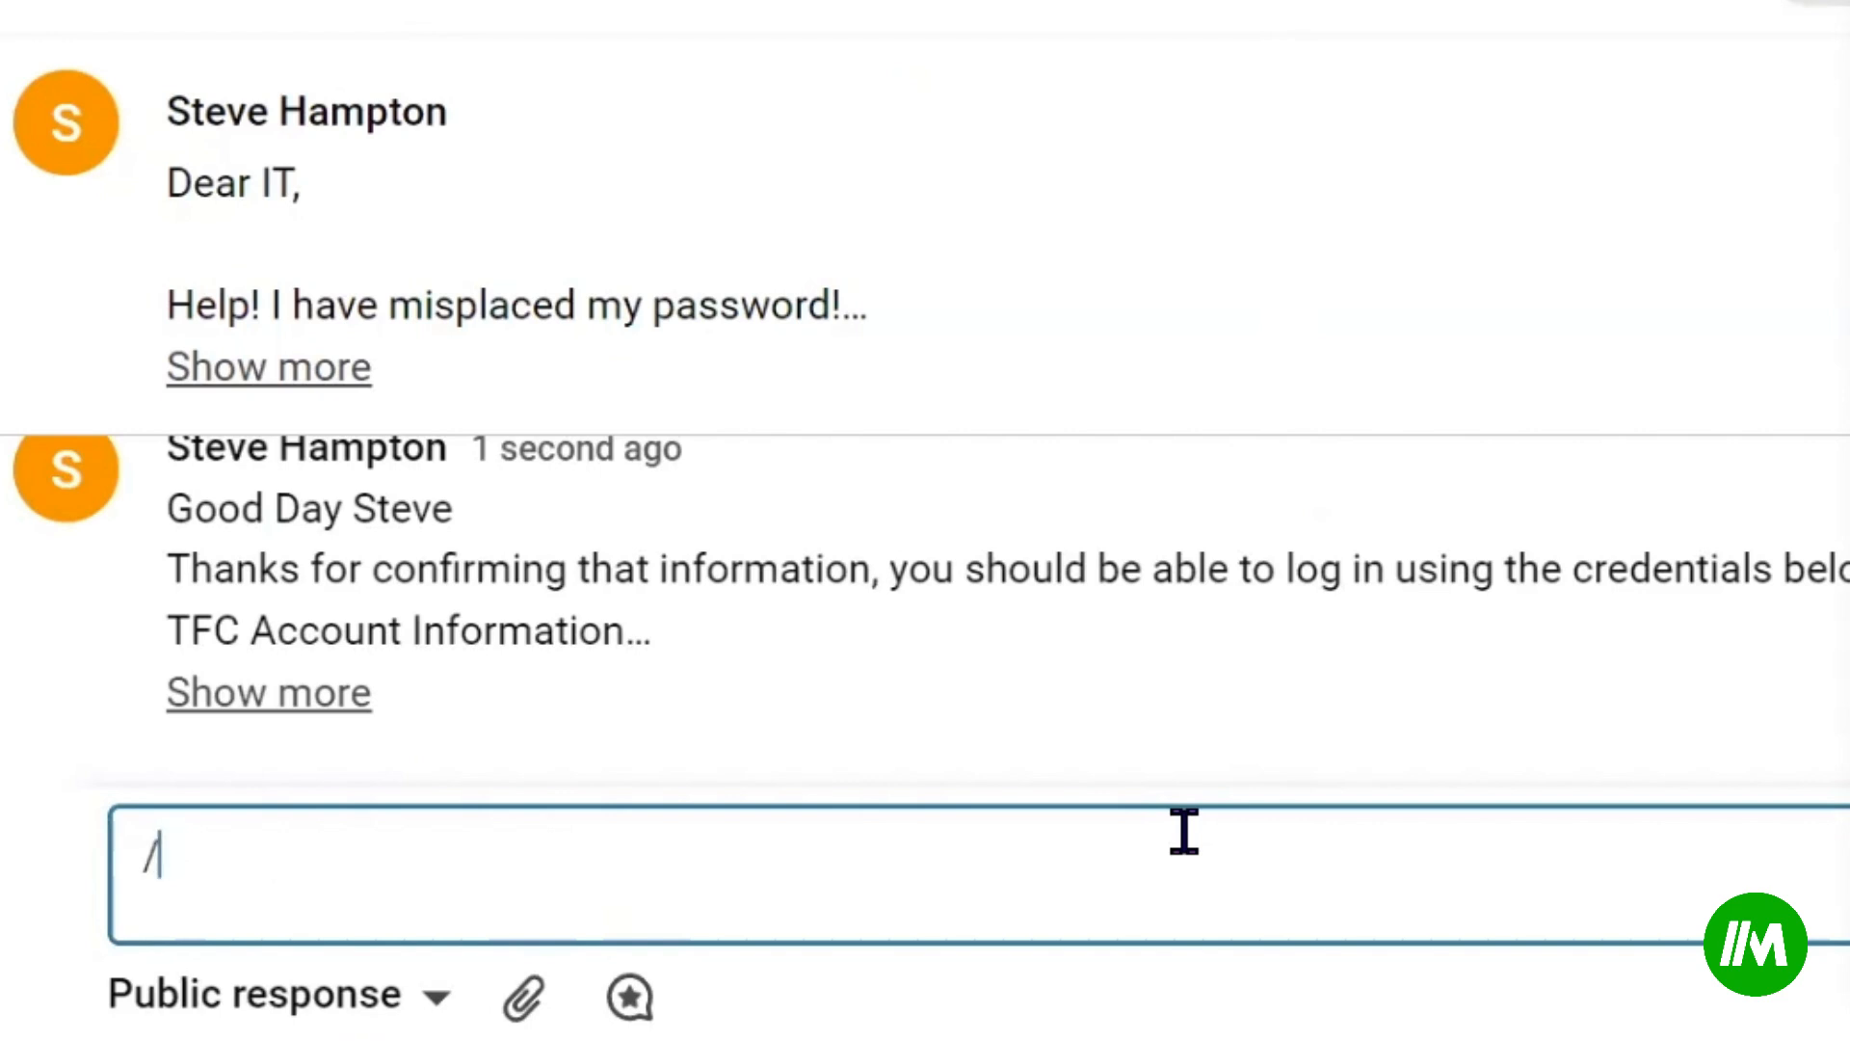
{"action": "key", "text": "backspace"}
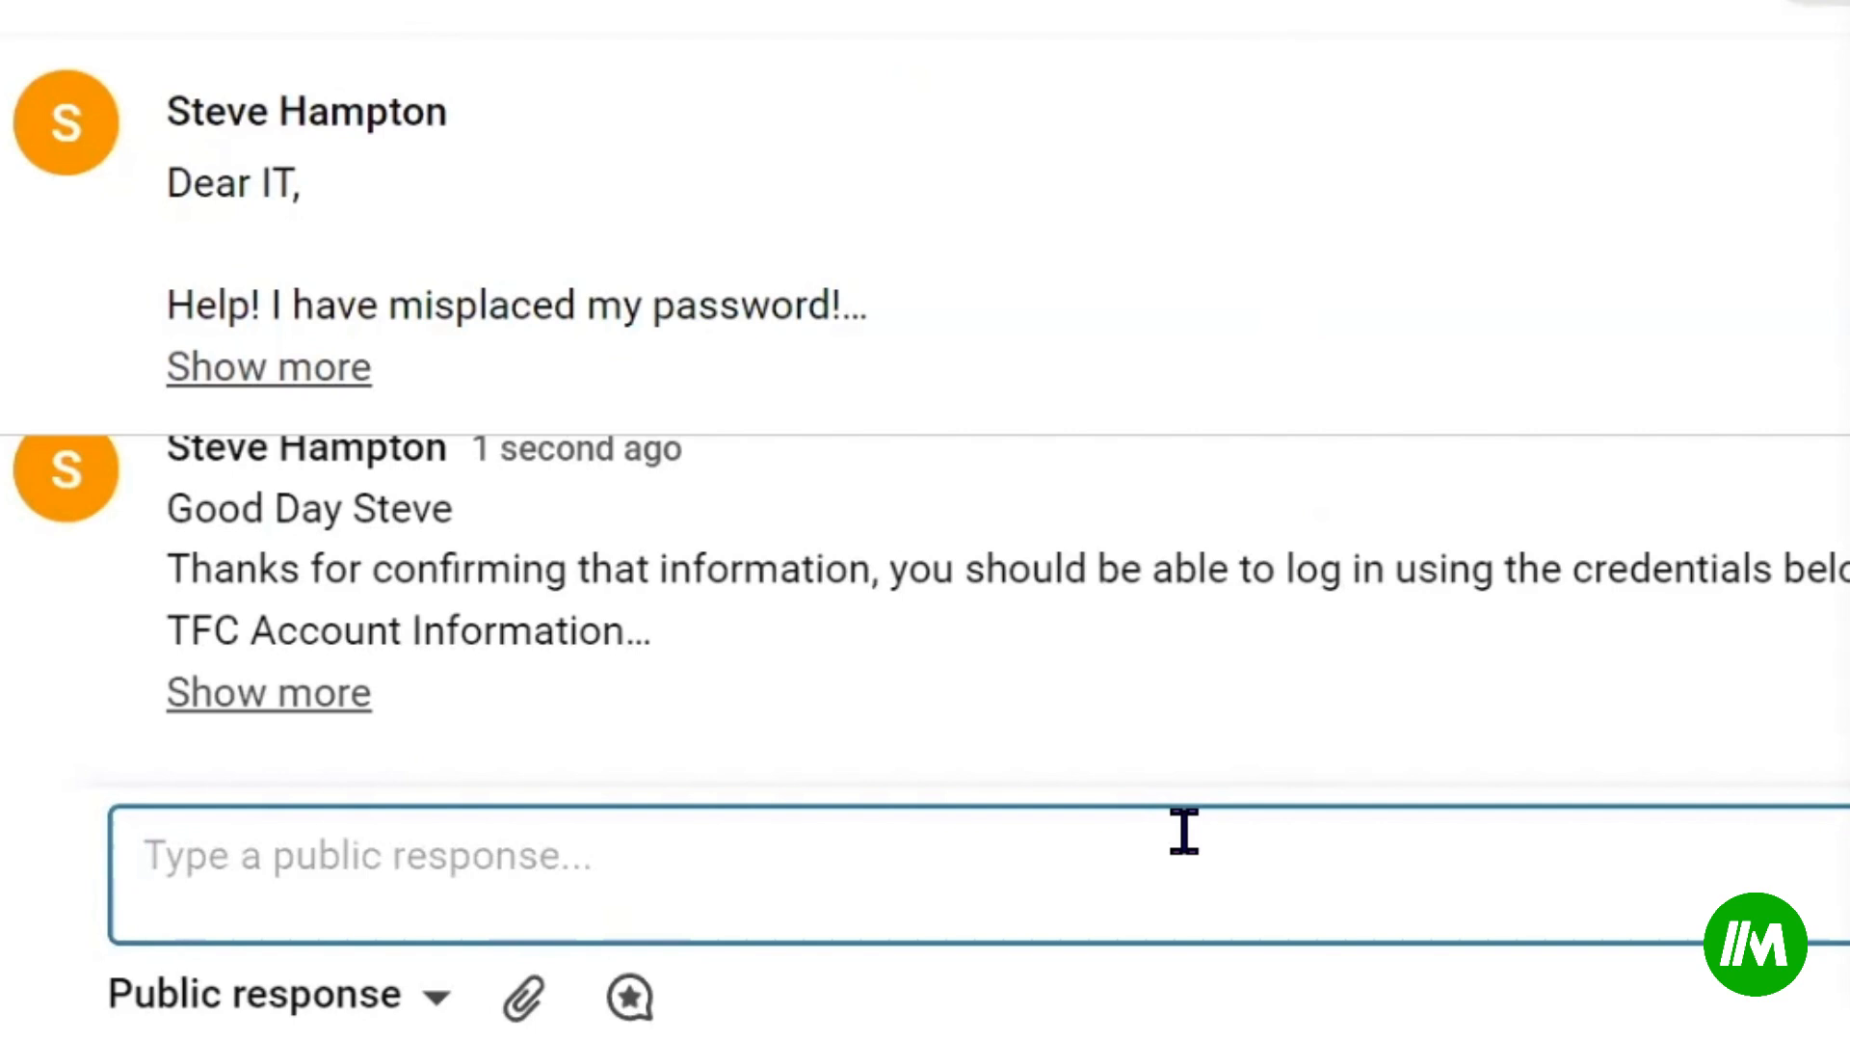
Step: Type ;; in the reply box to list the 35 variable shortcuts beside ticket #36055
{"action": "type", "text": ";;"}
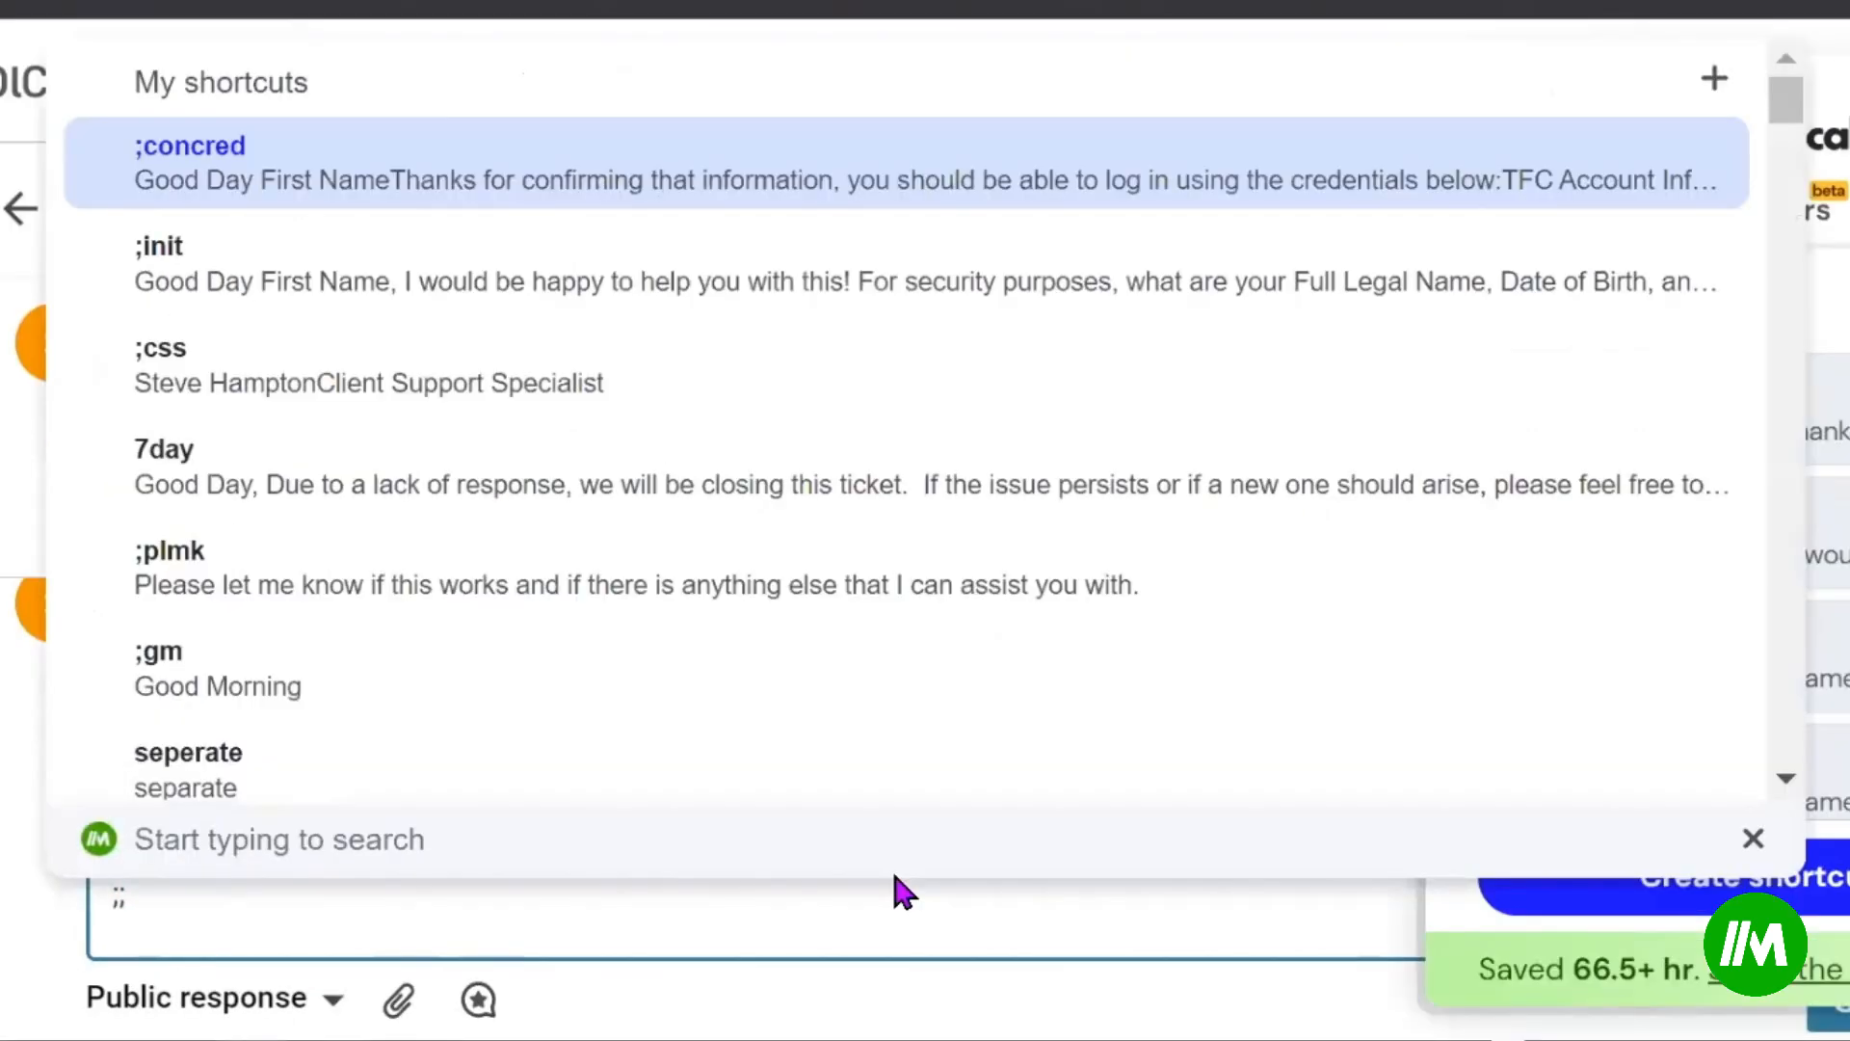
{"action": "mouse_move", "coordinate": [637, 295]}
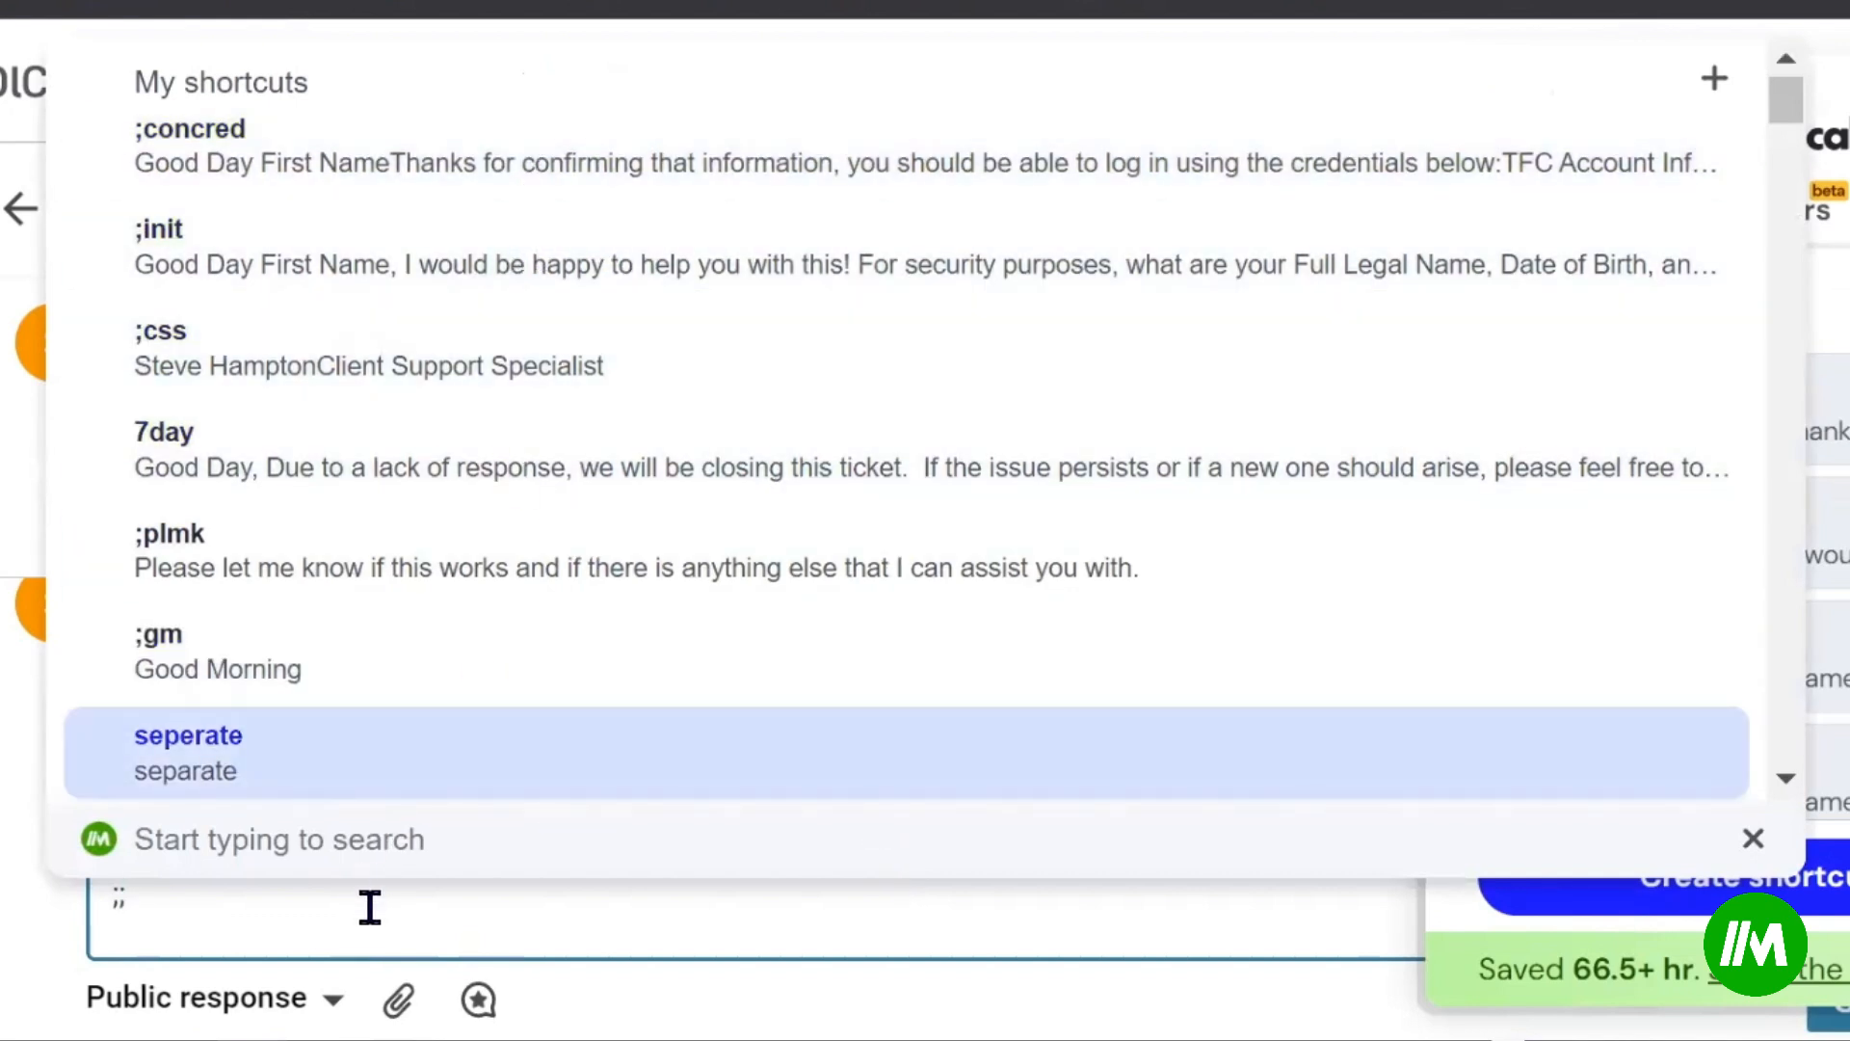
{"action": "type", "text": ";"}
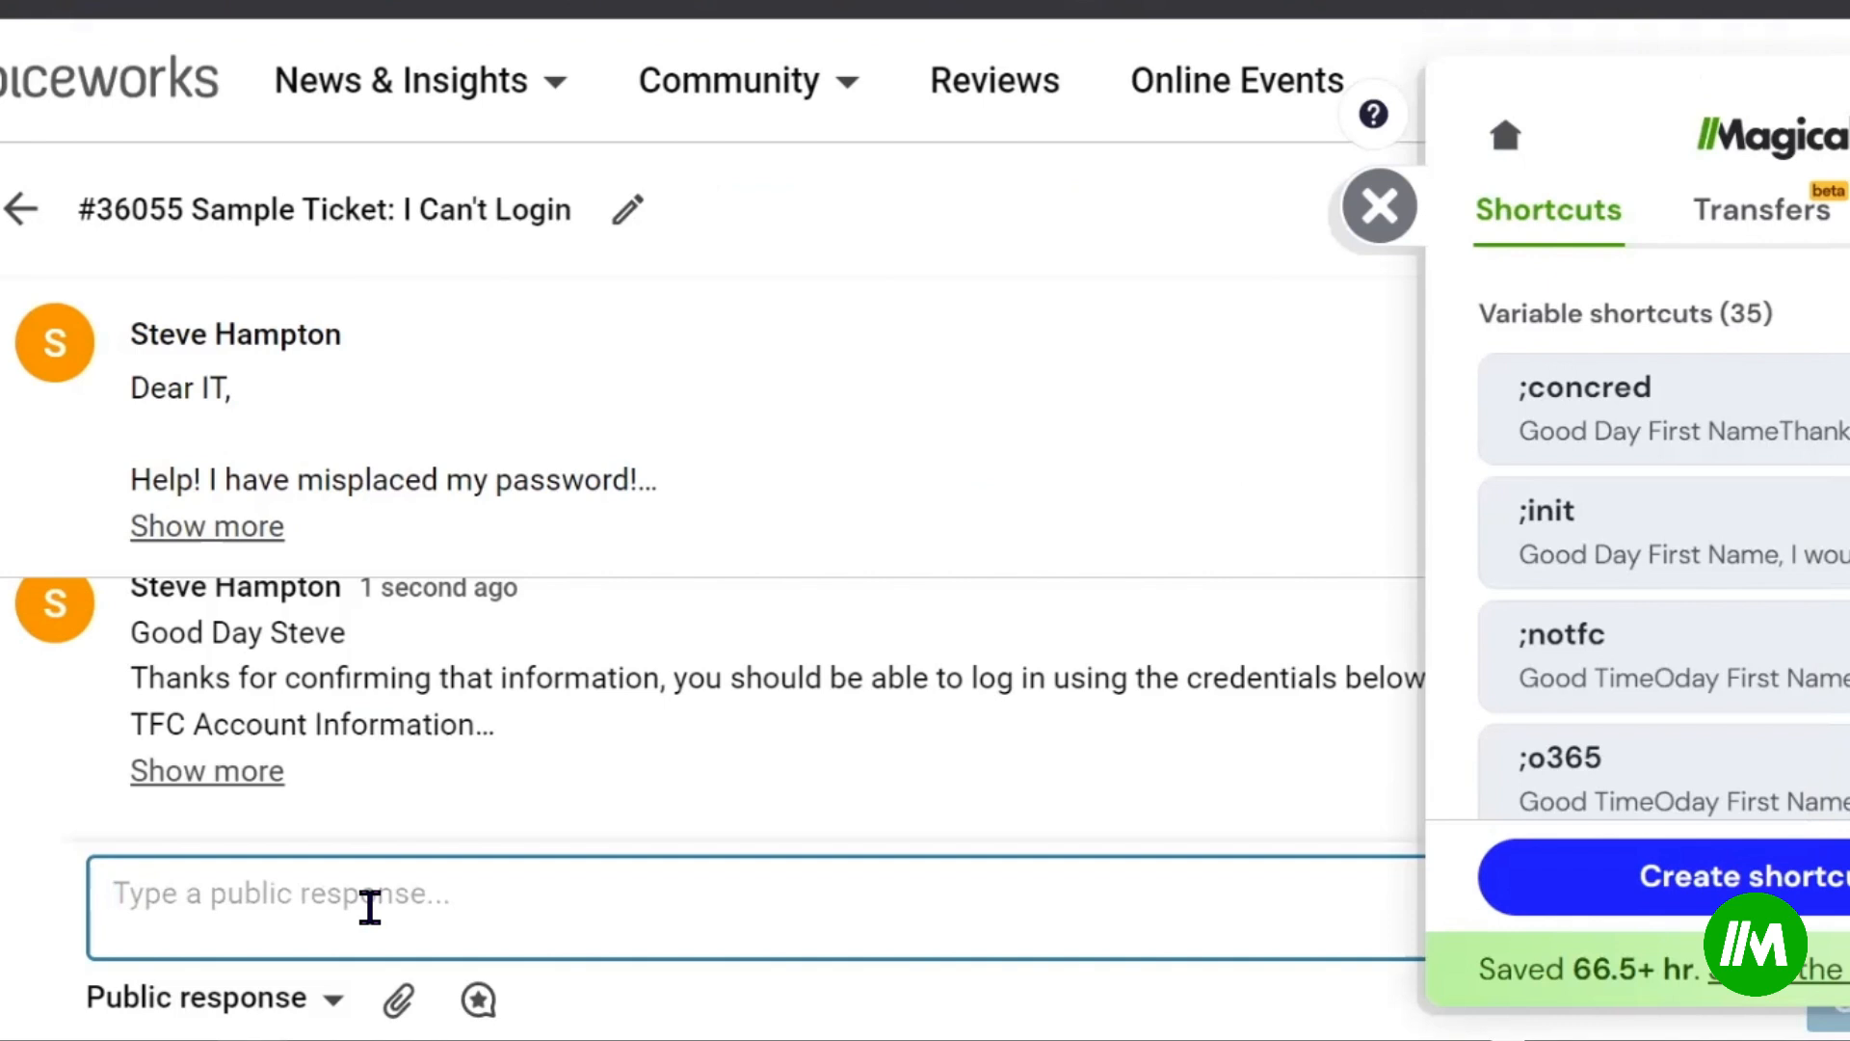
{"action": "mouse_move", "coordinate": [1676, 407]}
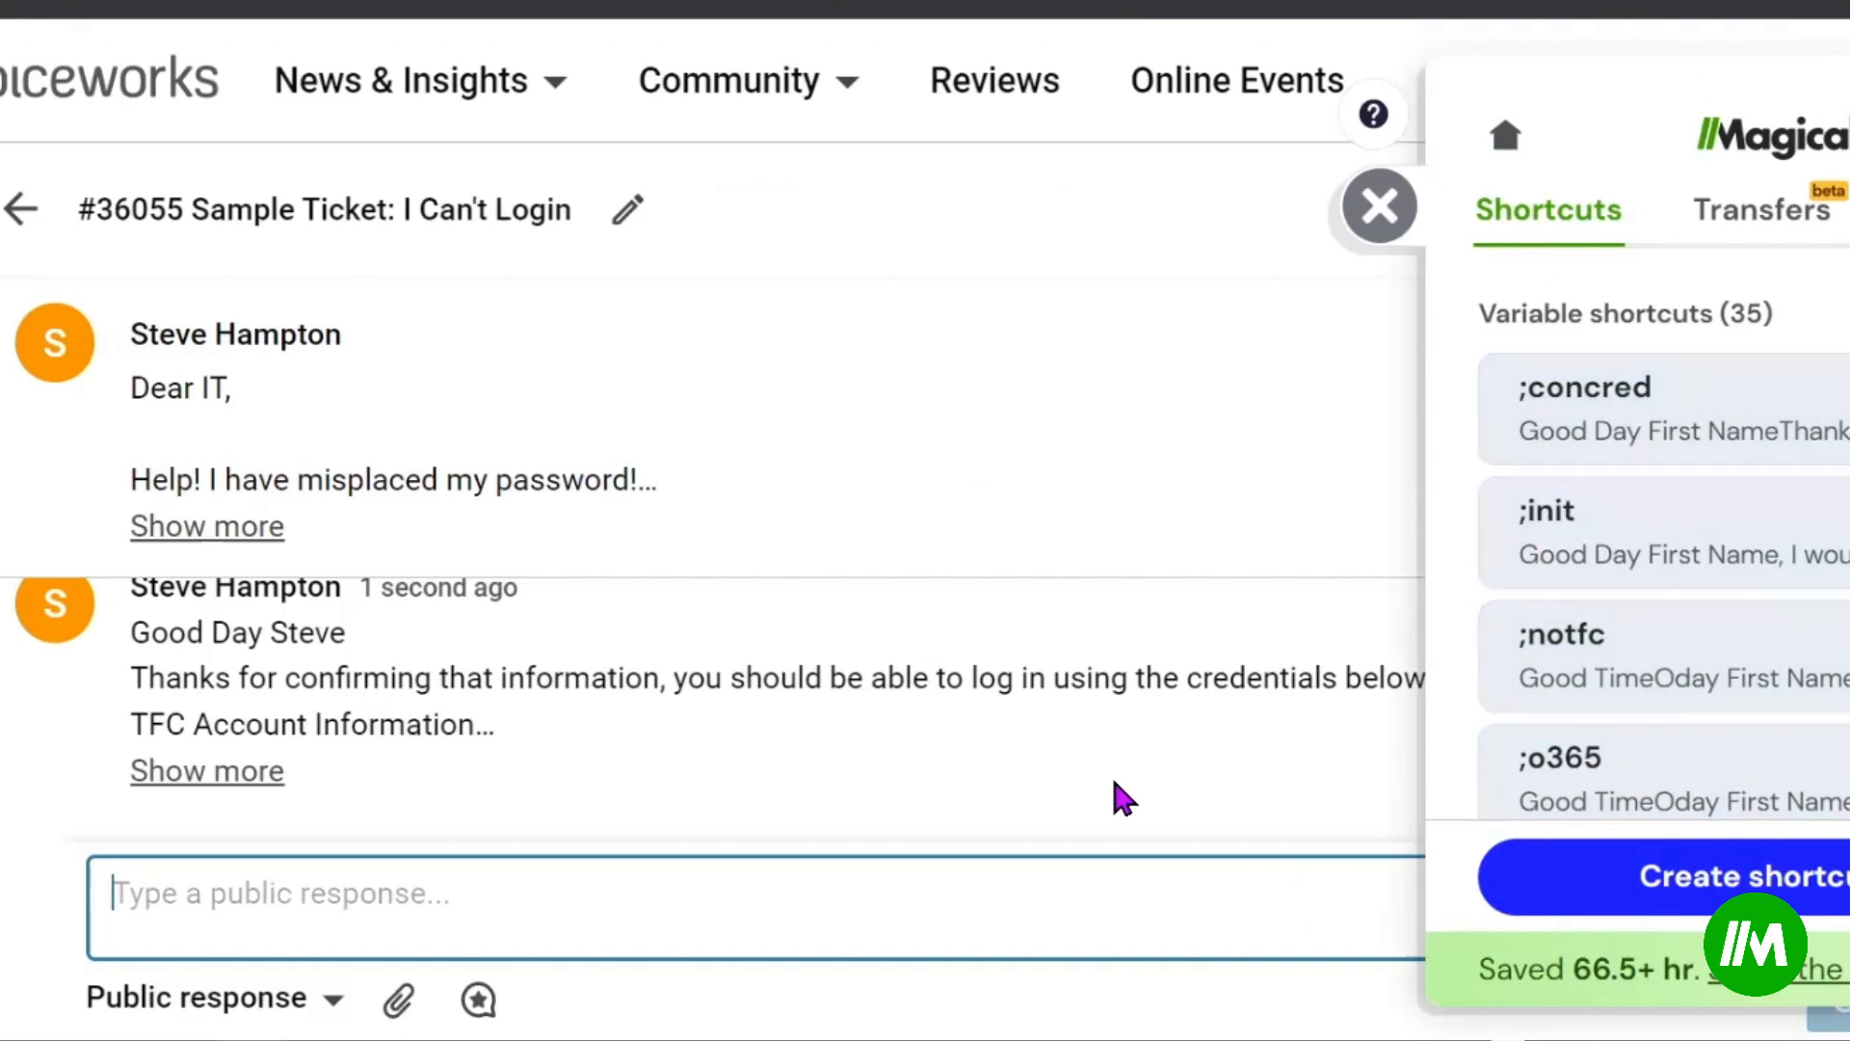
{"action": "mouse_move", "coordinate": [1130, 871]}
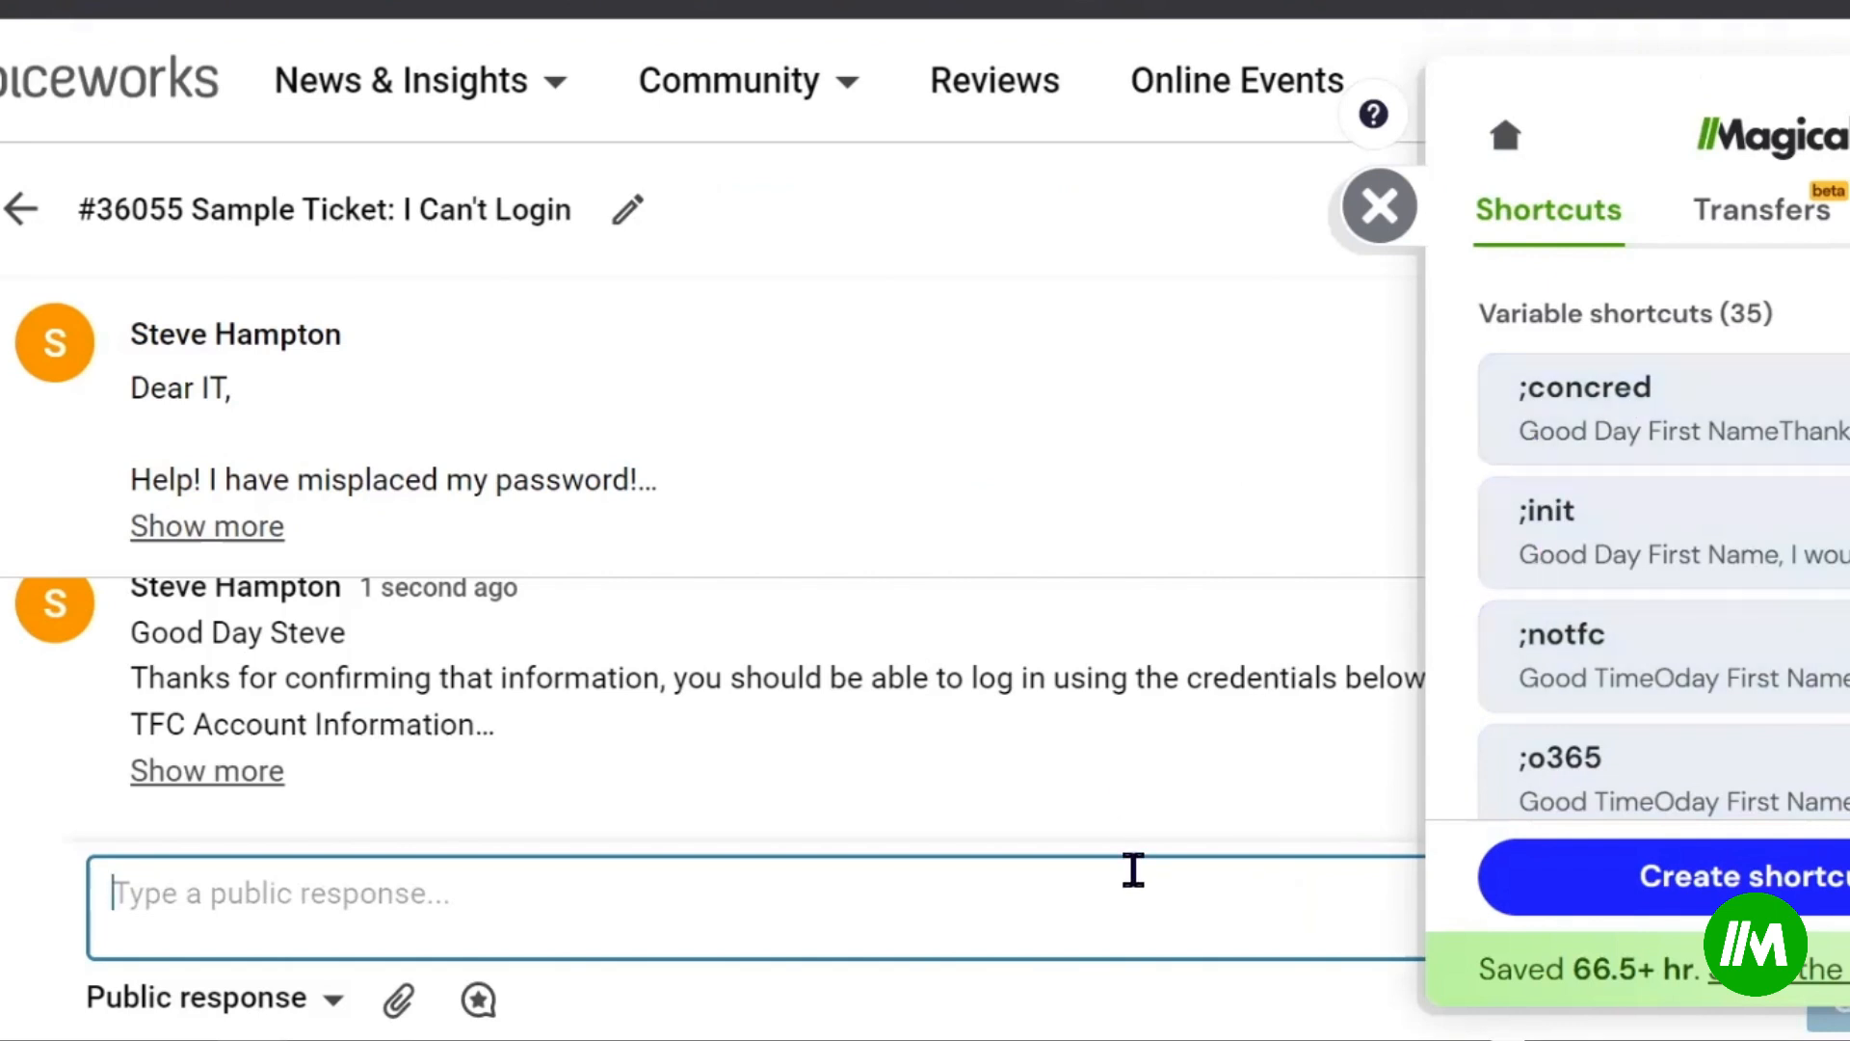
{"action": "mouse_move", "coordinate": [1581, 655]}
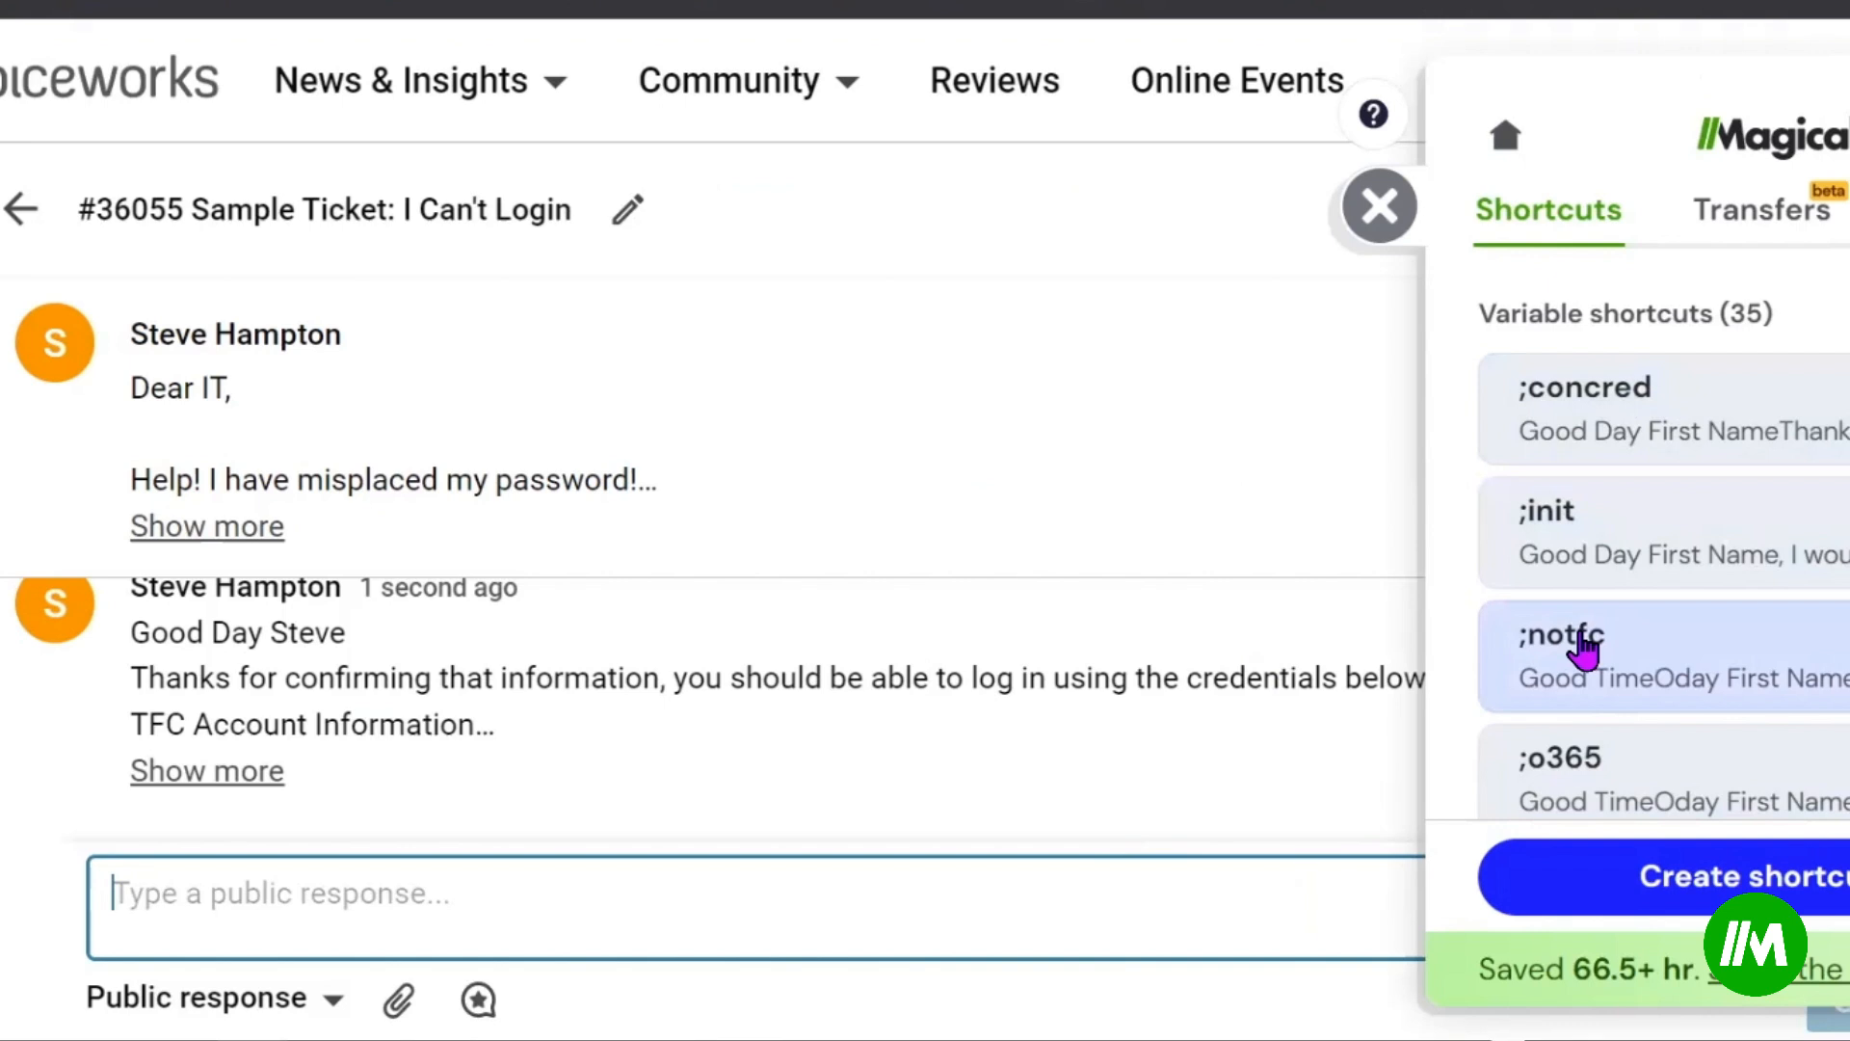
{"action": "mouse_move", "coordinate": [1604, 661]}
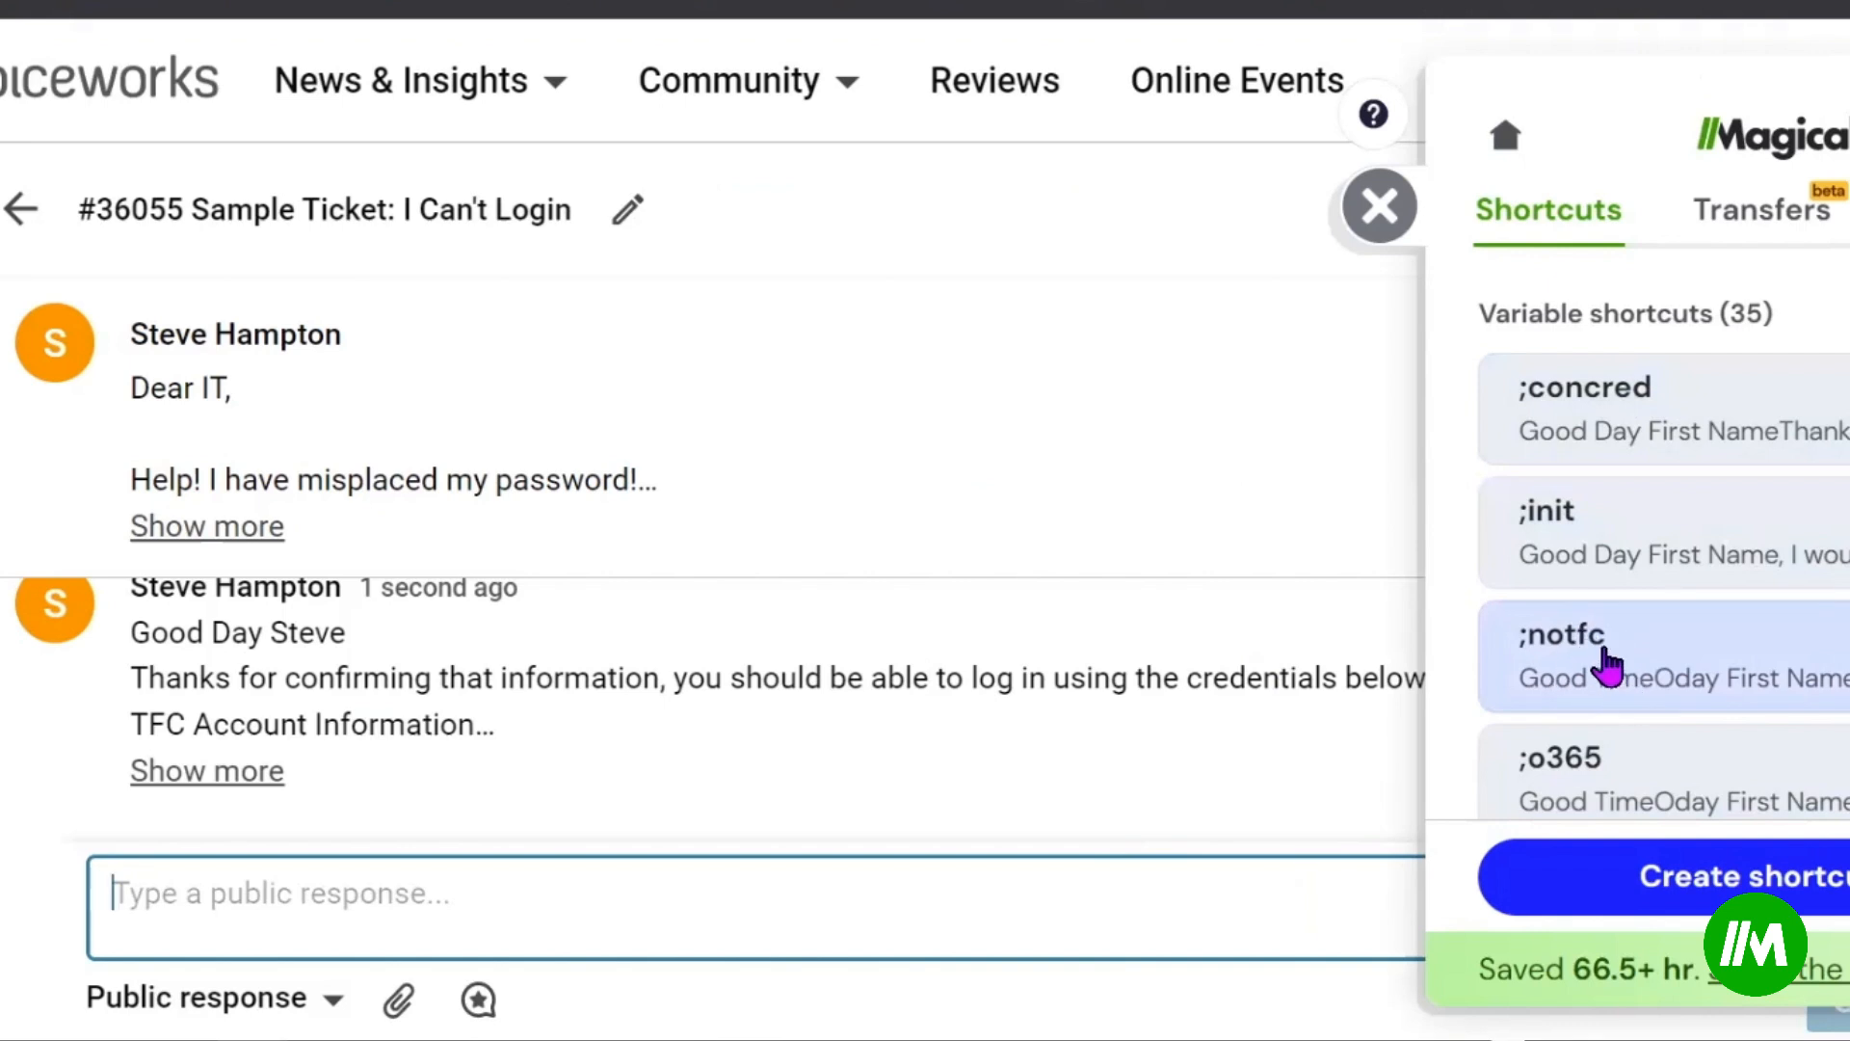